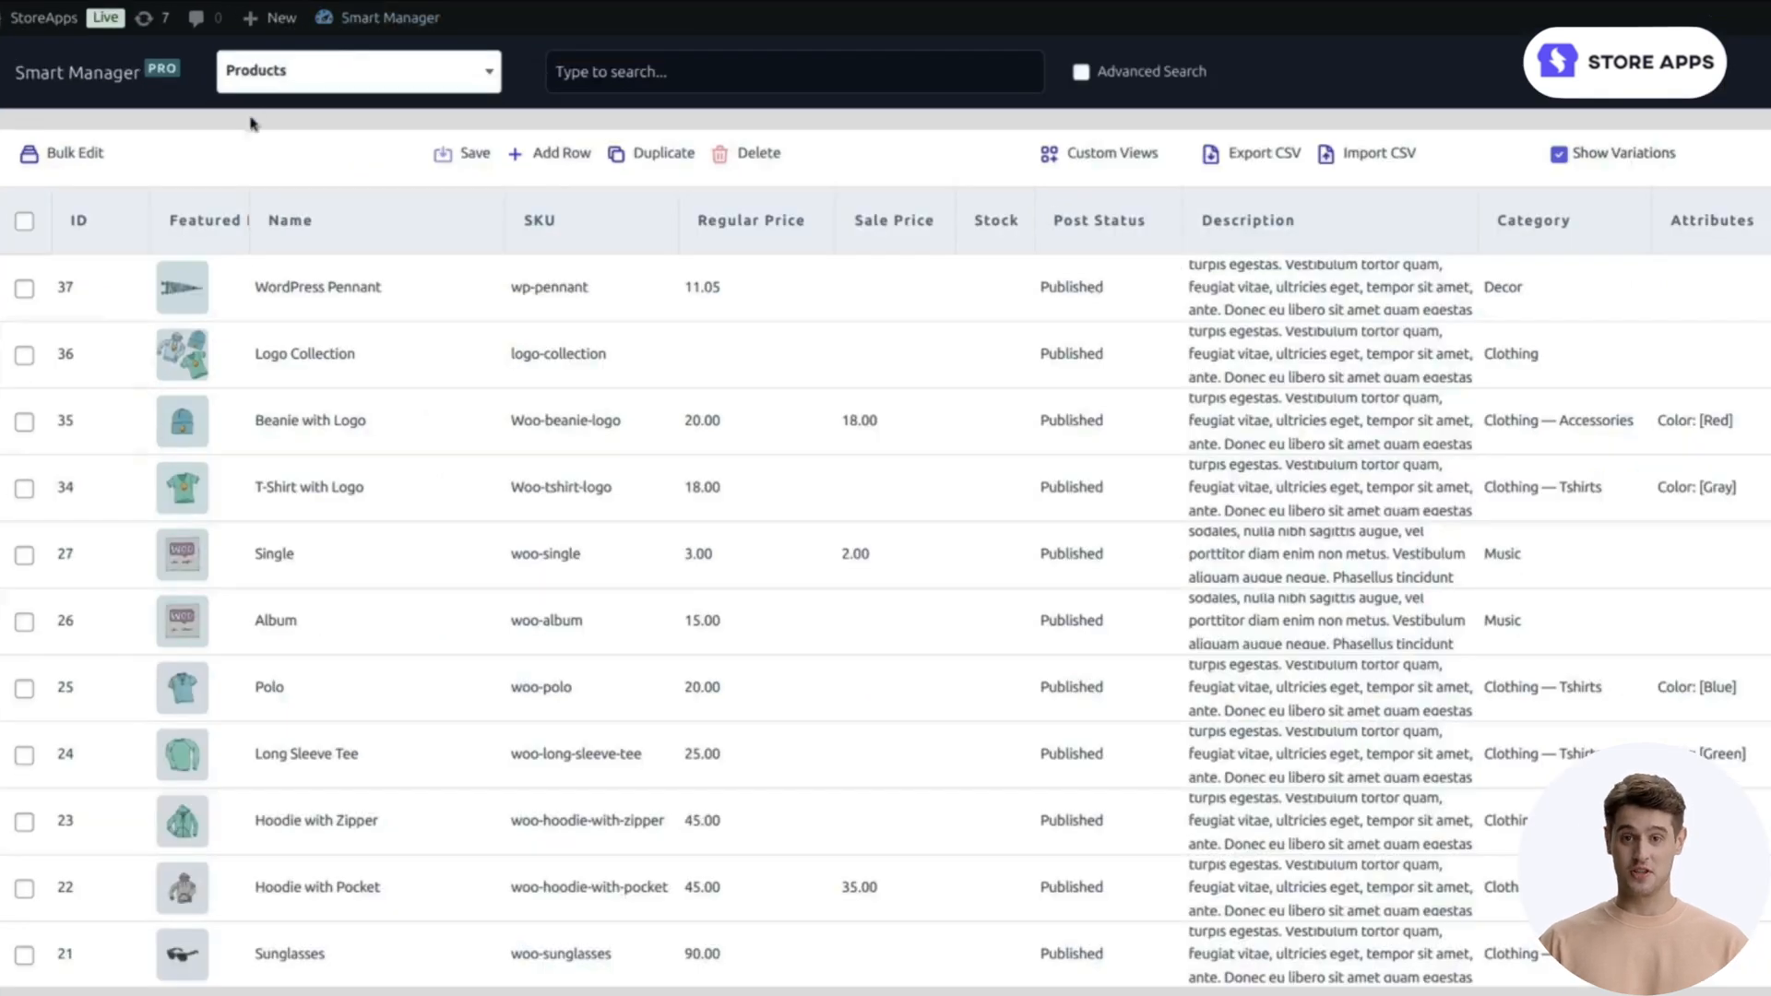
Step: Tick the header checkbox to select all products in the grid
scroll(down, 3)
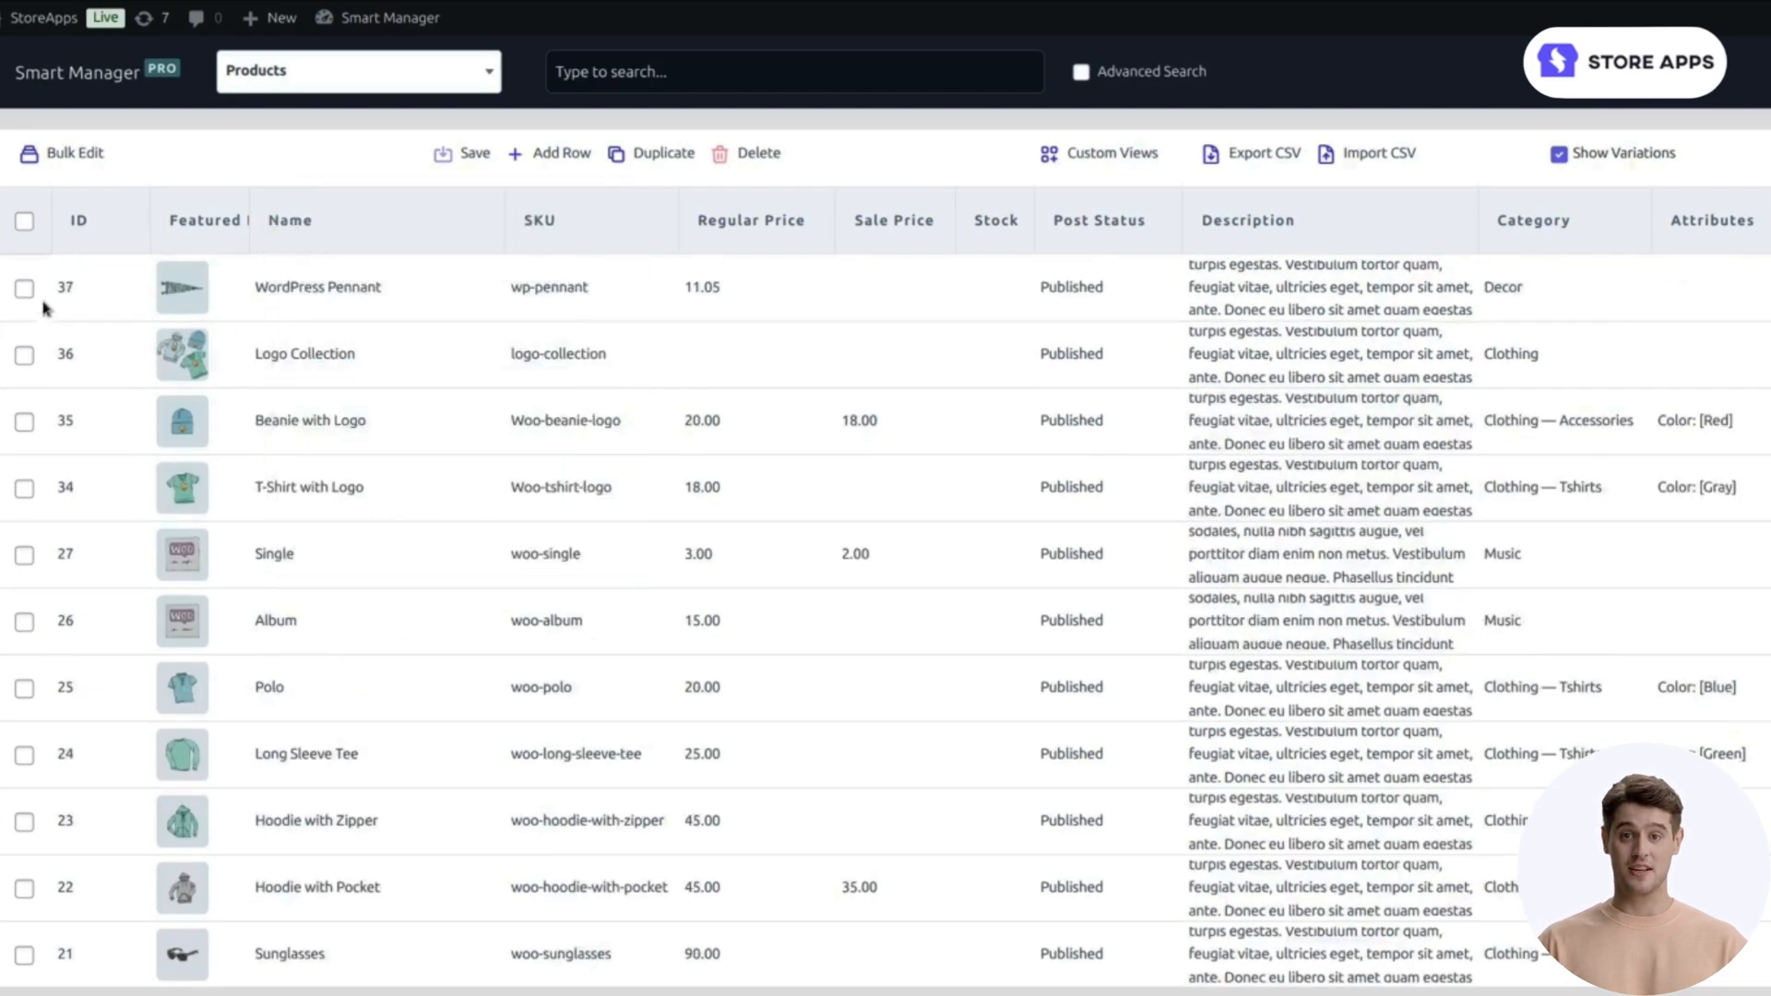
click(25, 220)
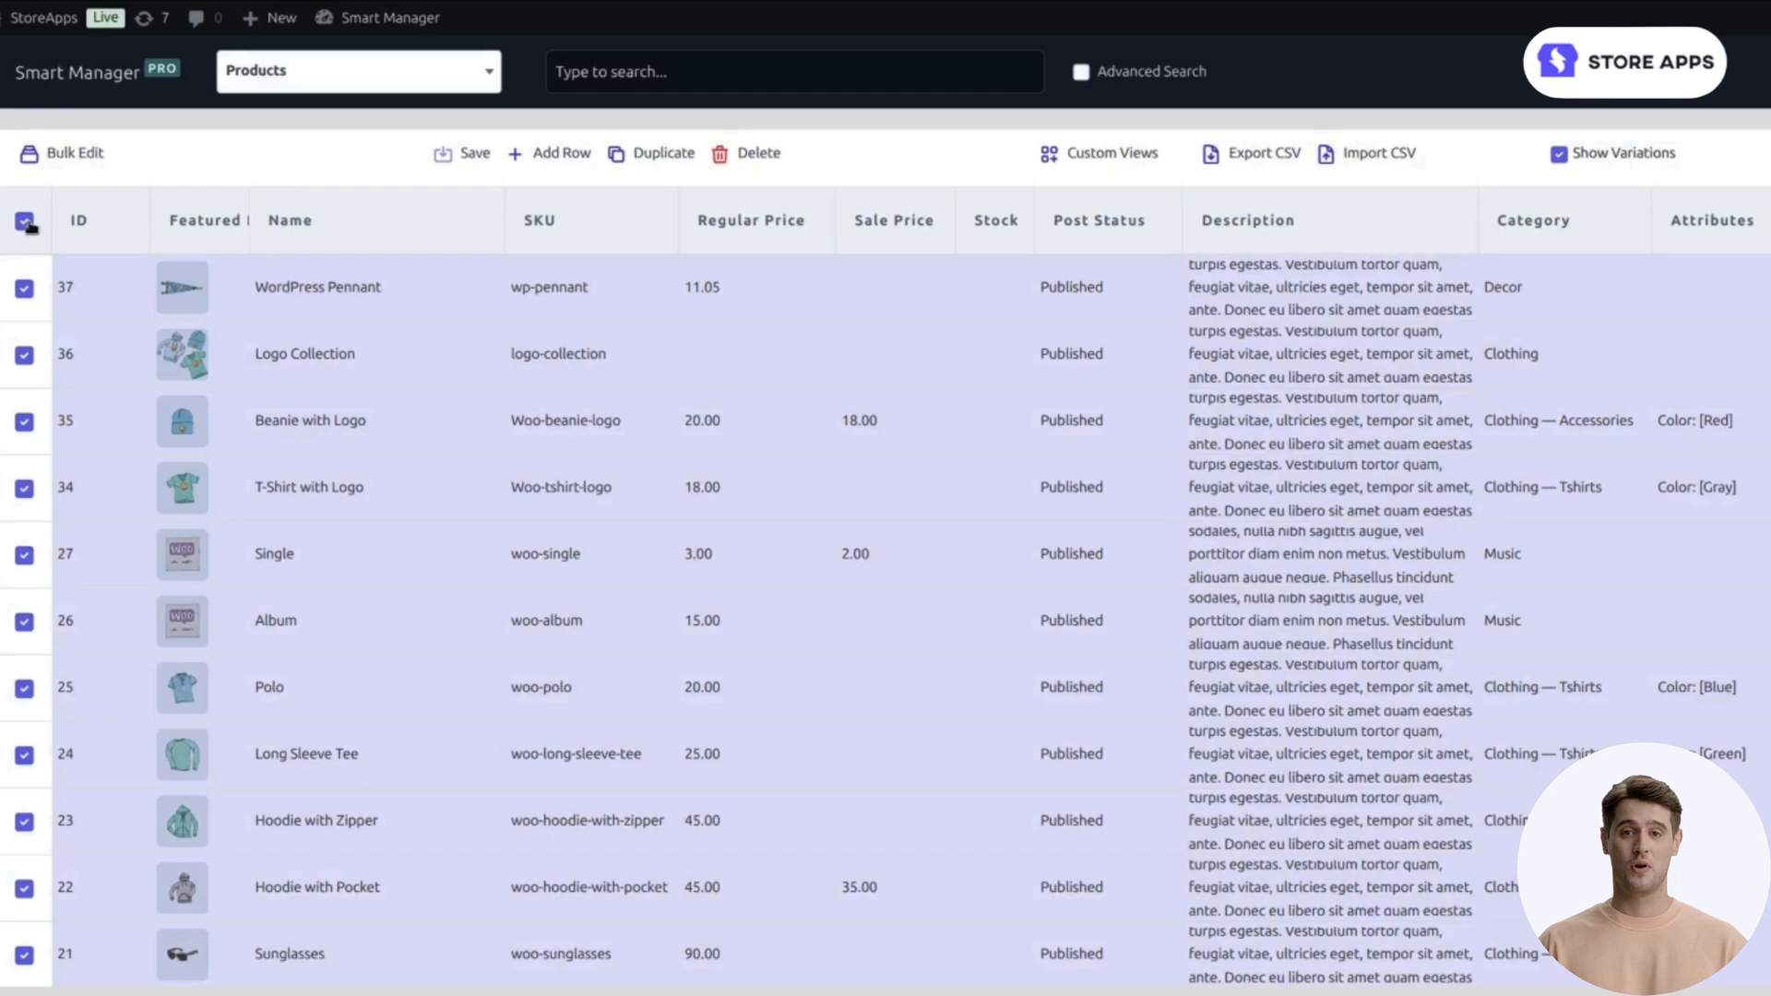
Step: Start a bulk edit setting Sale Price to the regular price, and add a second rule row
click(71, 154)
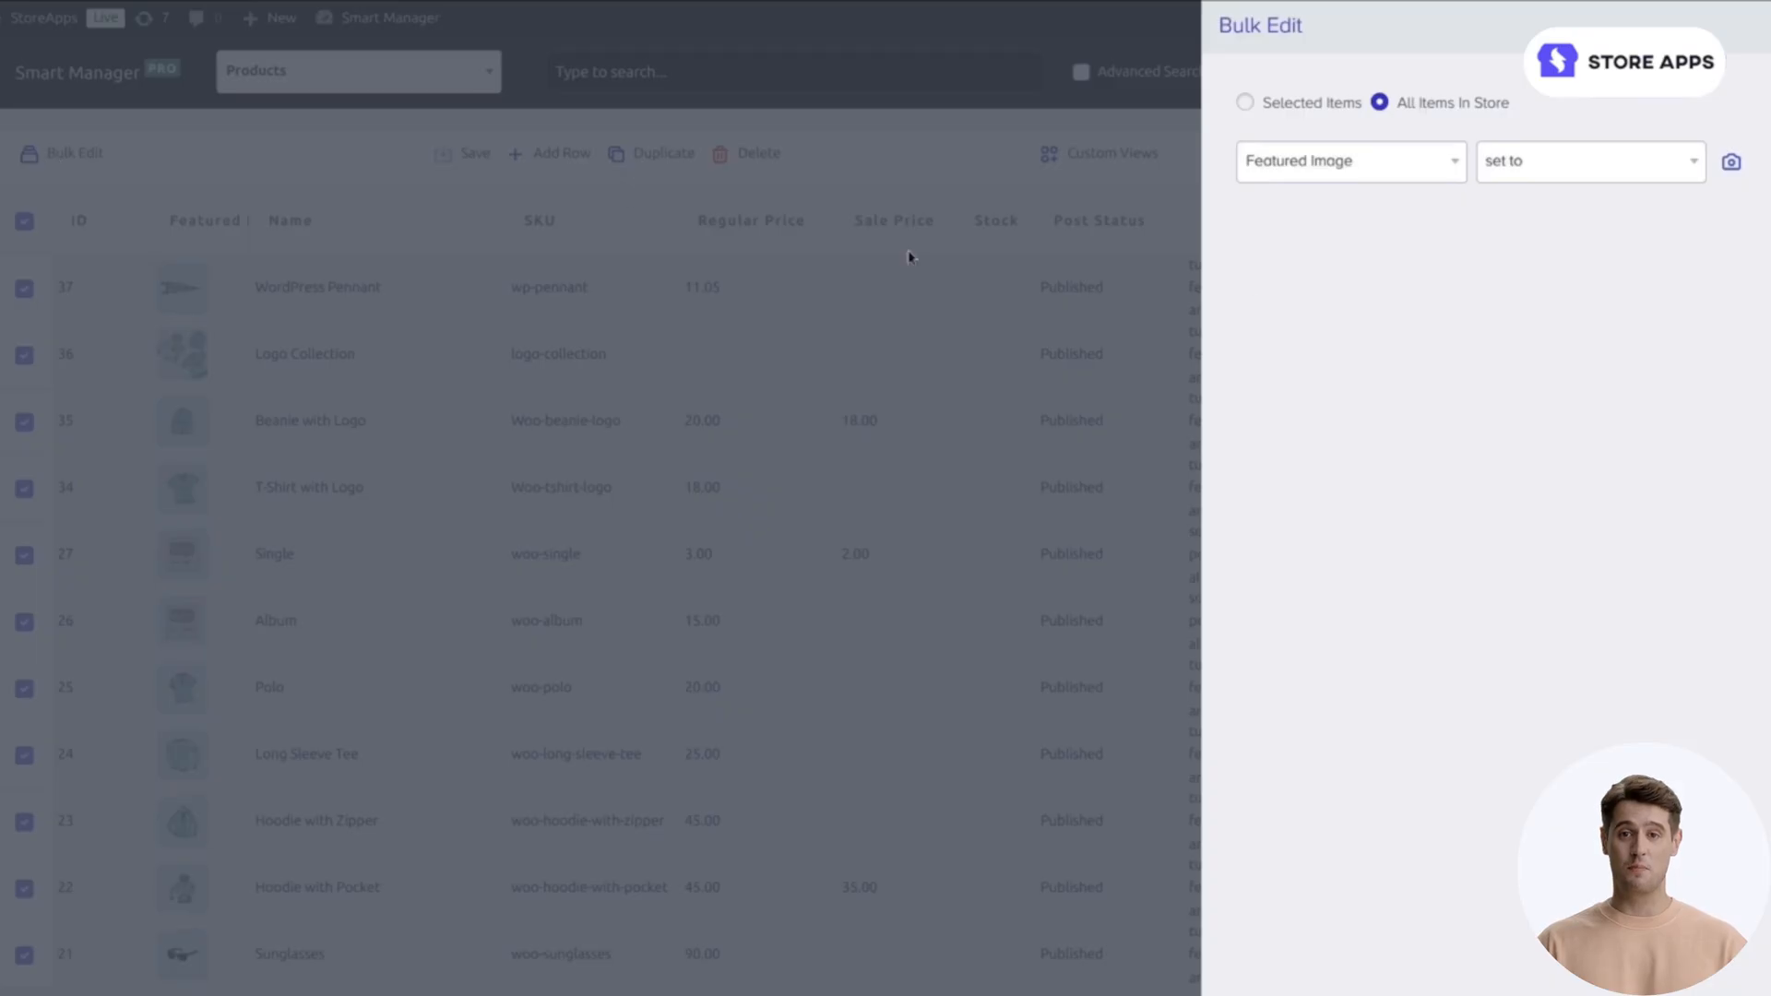
text(sa)
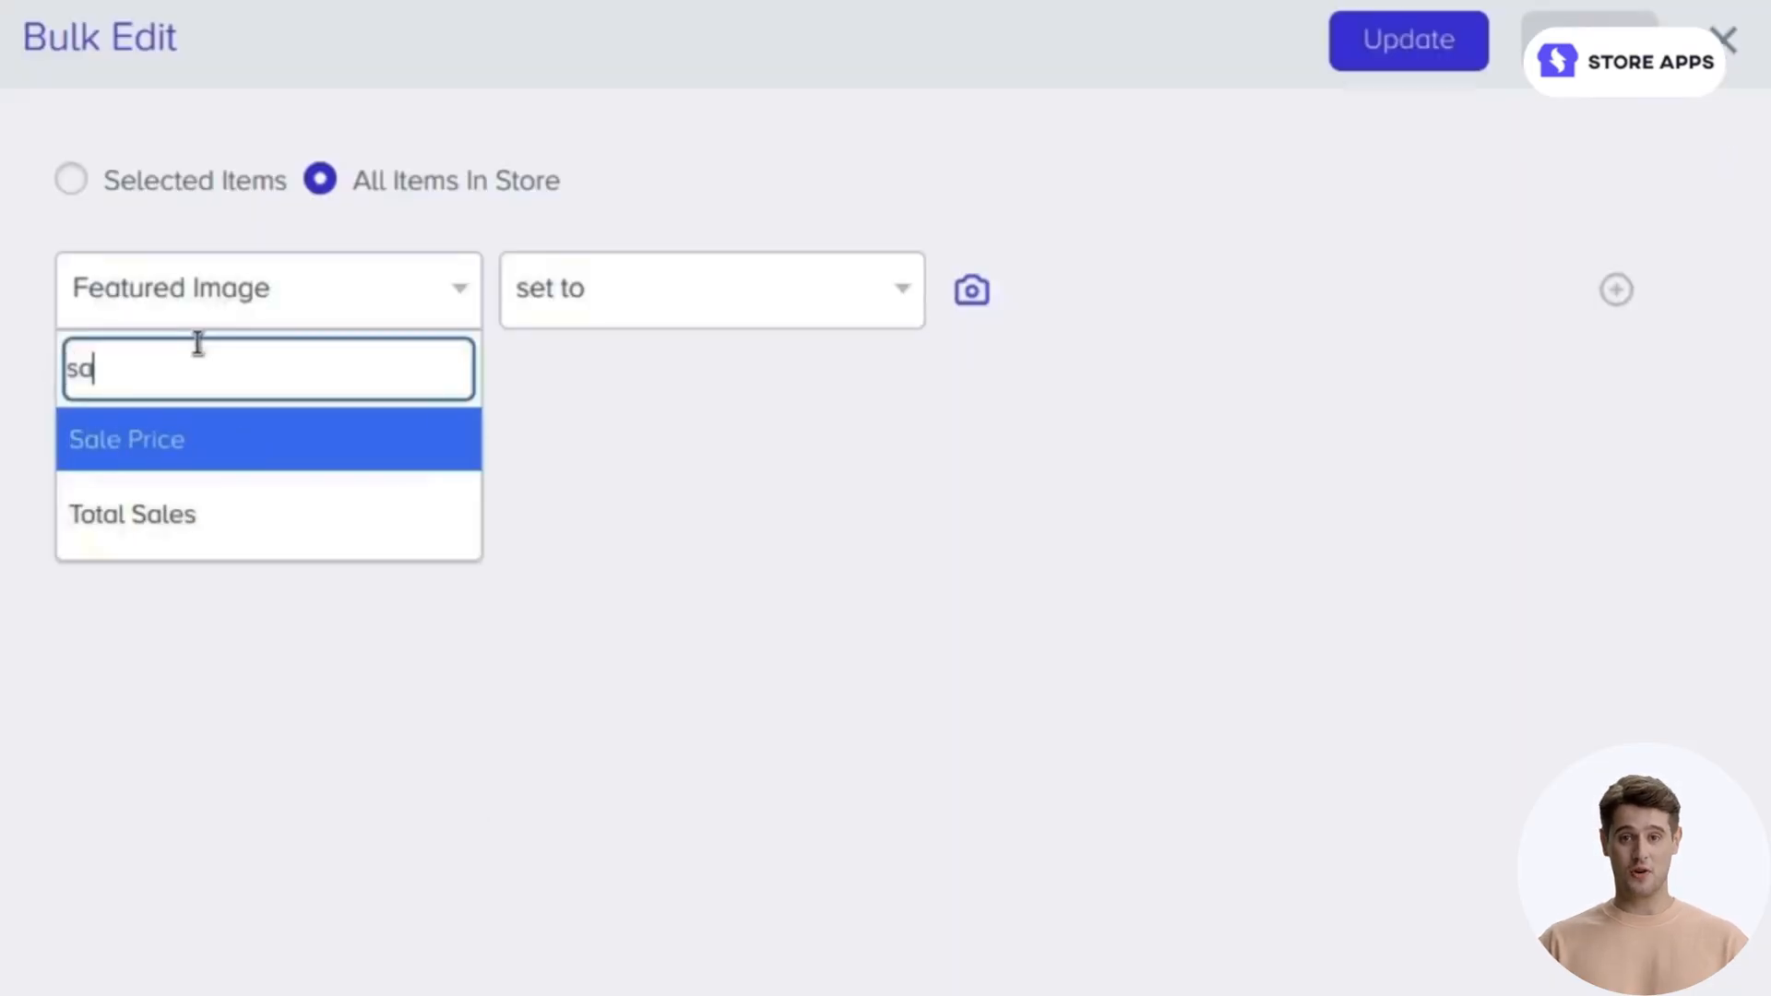
click(125, 438)
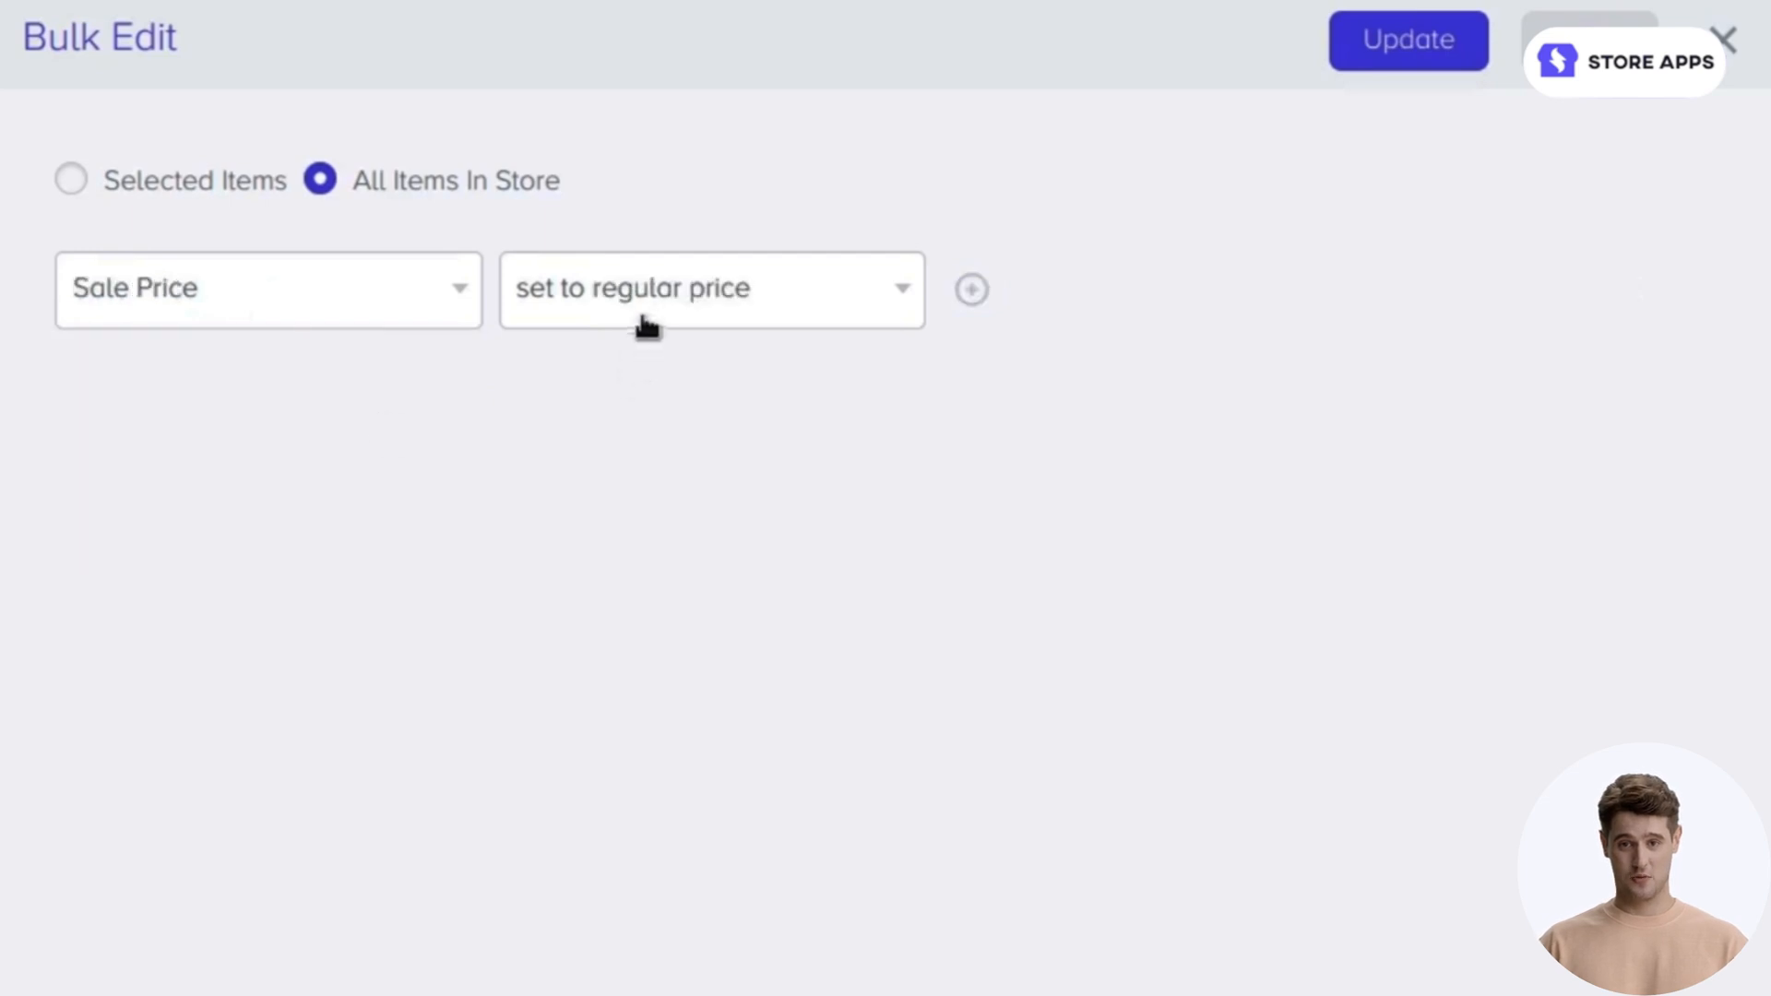
mouse_move(649, 322)
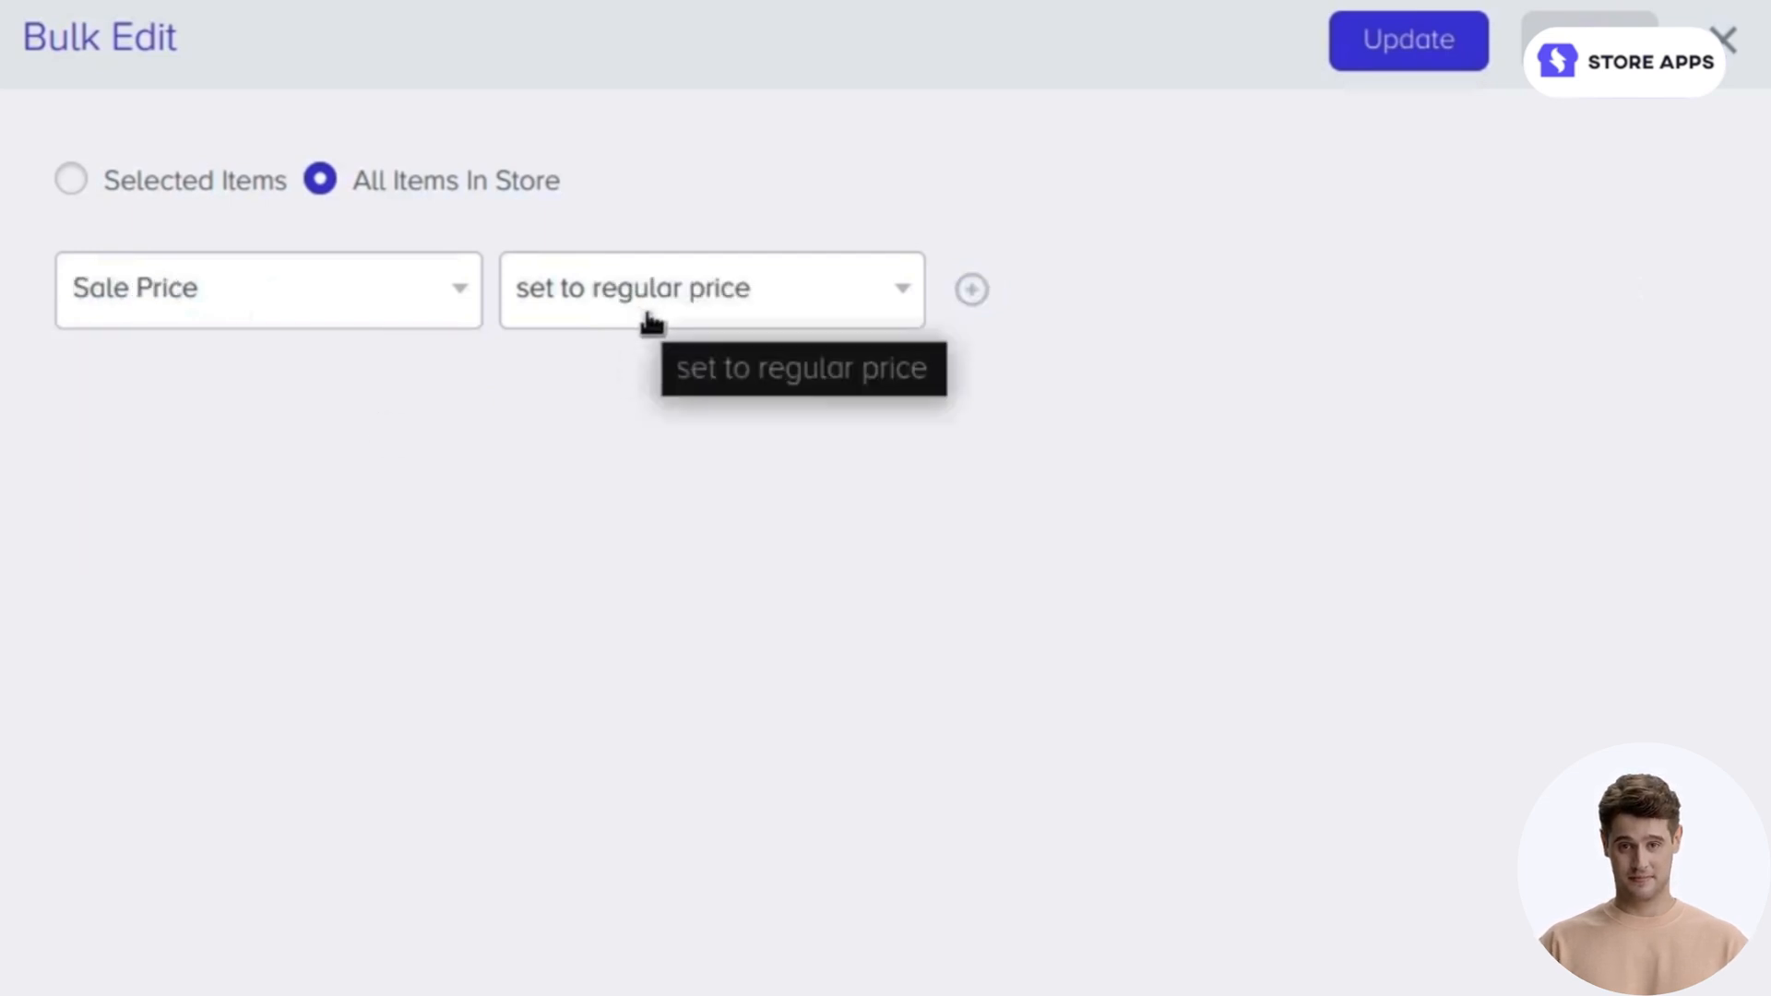
click(972, 289)
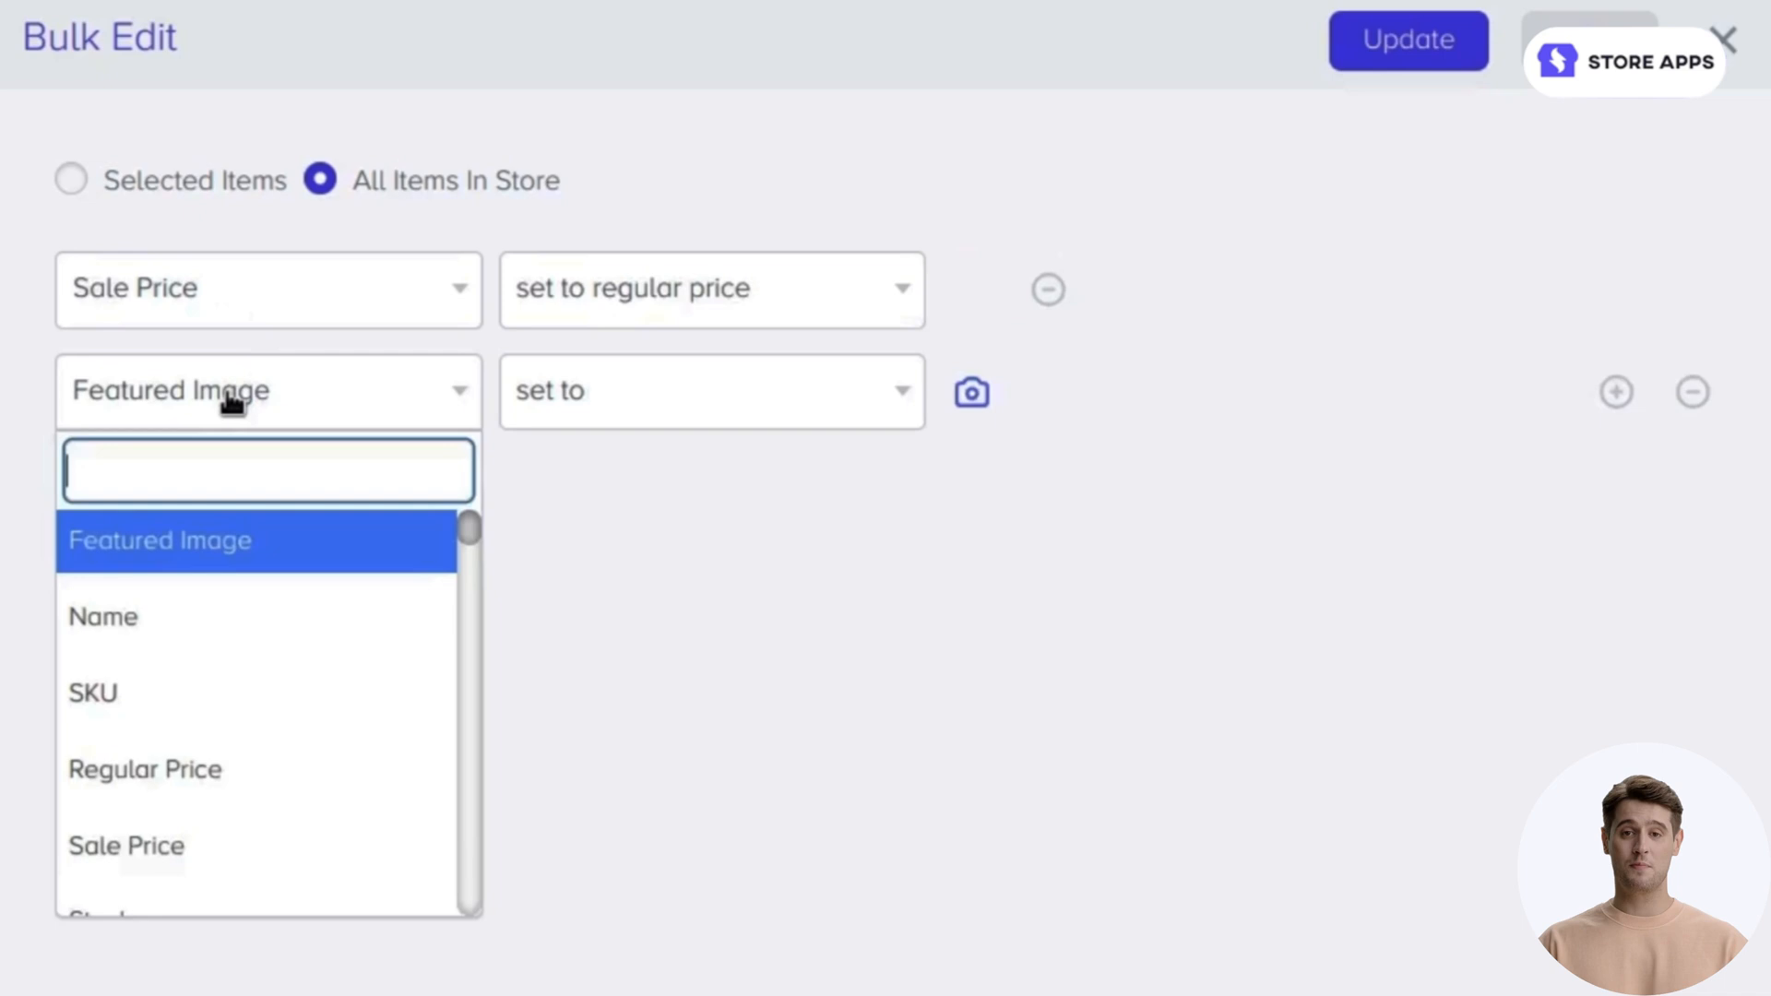
Step: Make the second rule decrease Sale Price by 50%, then choose to apply it now
text(sa)
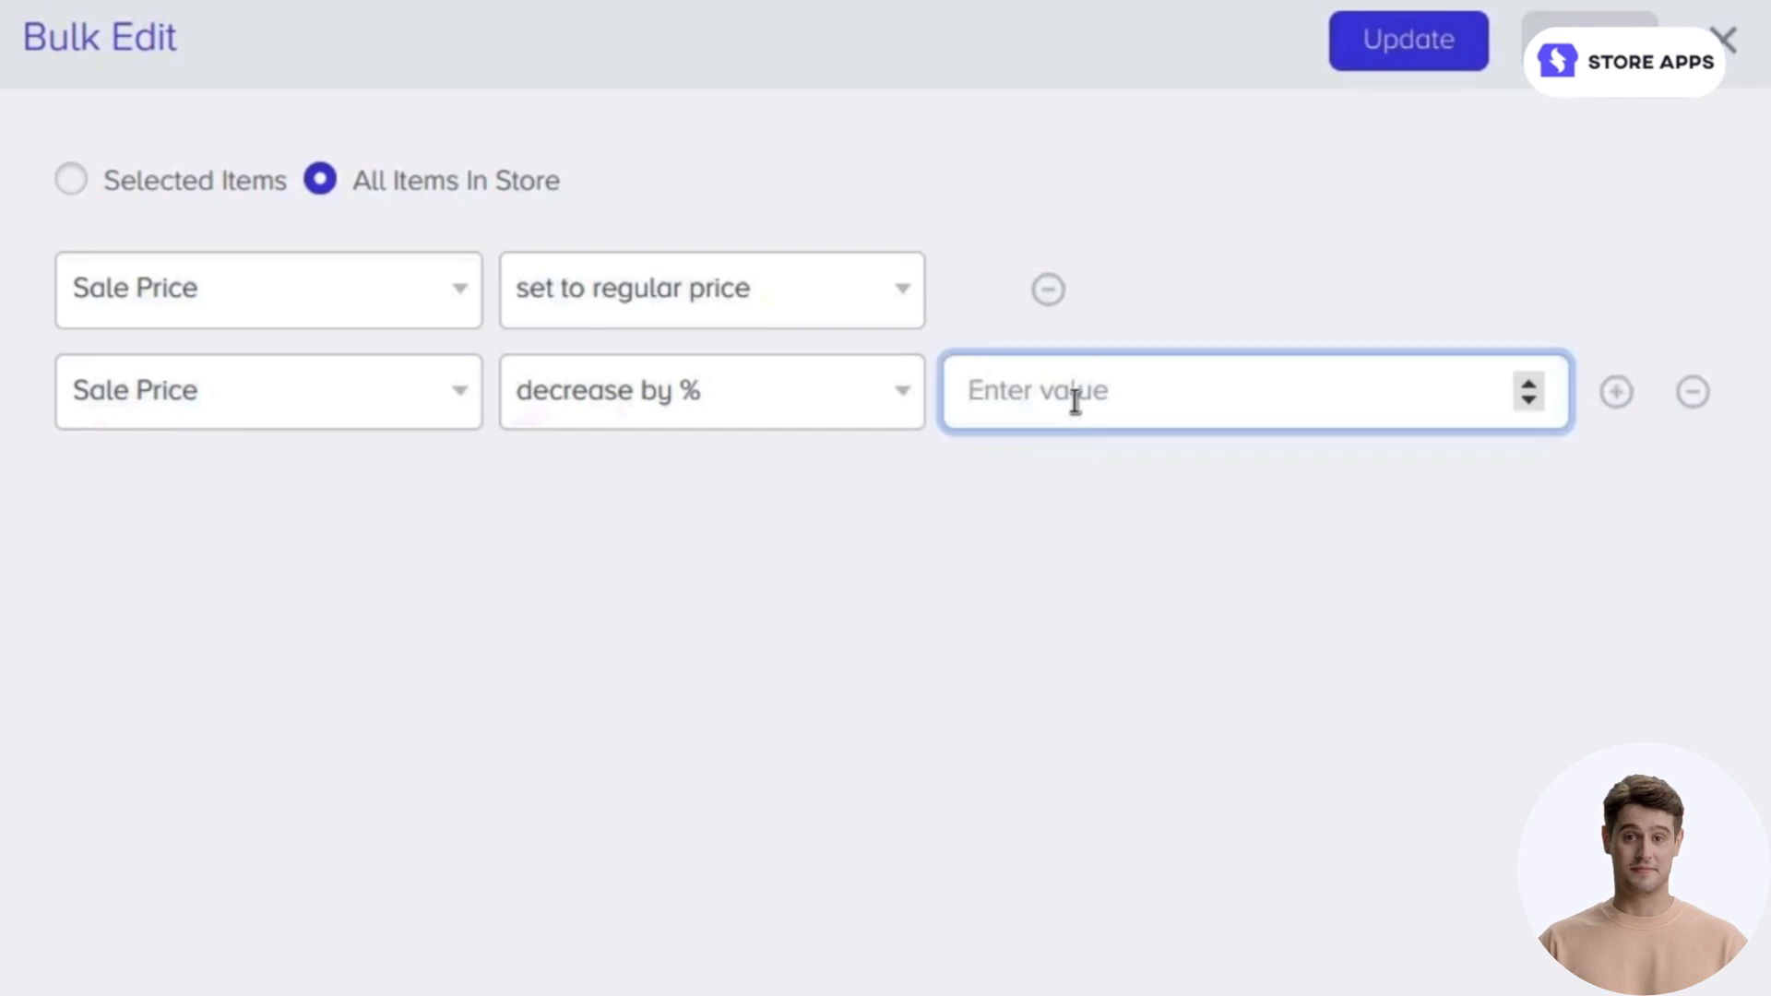
text(50)
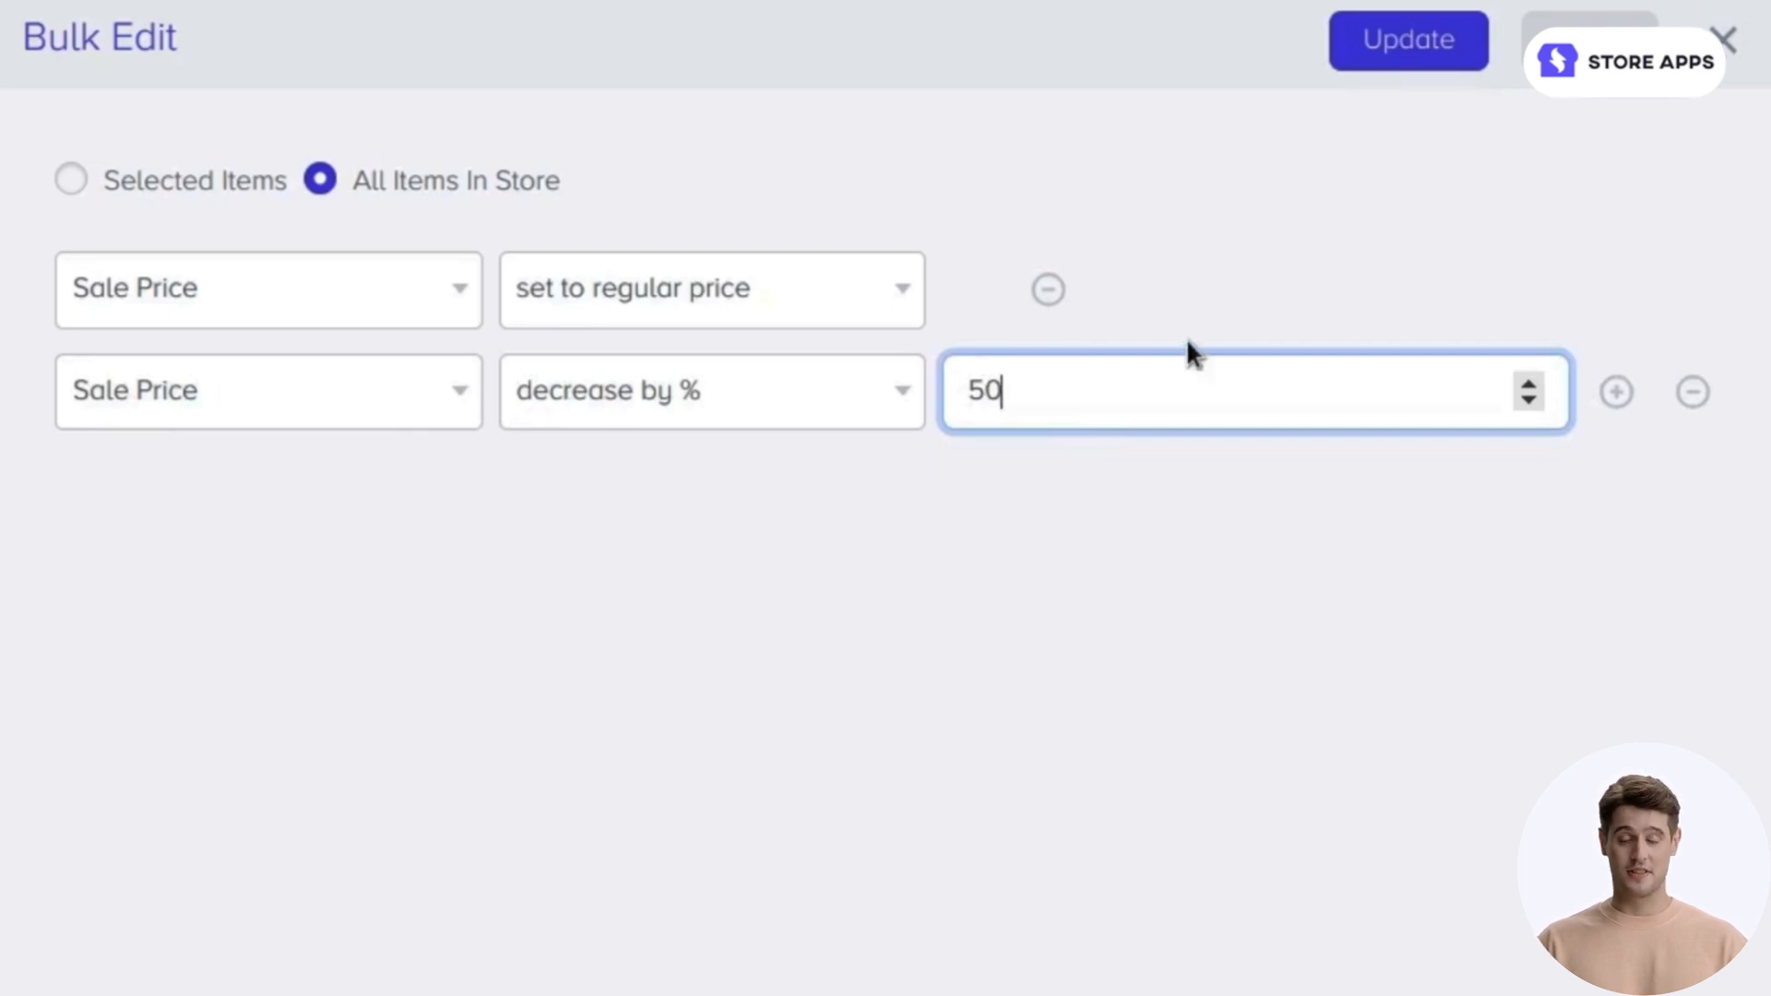
click(1408, 39)
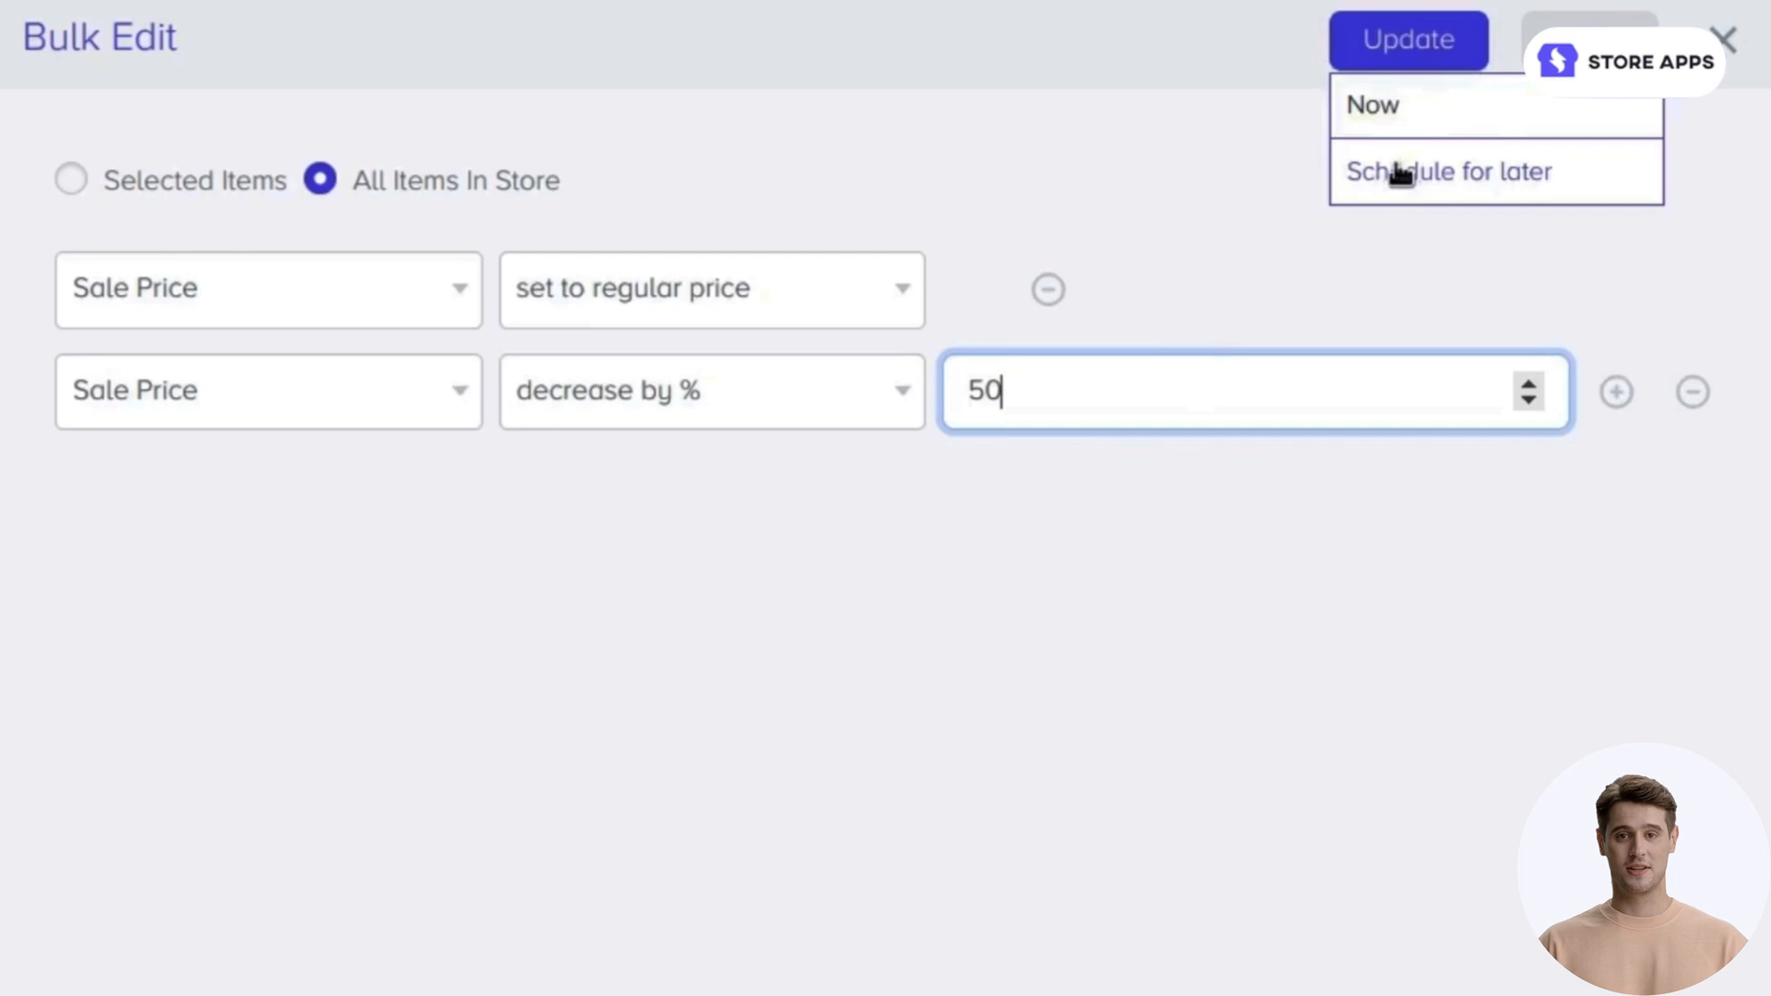
click(1373, 105)
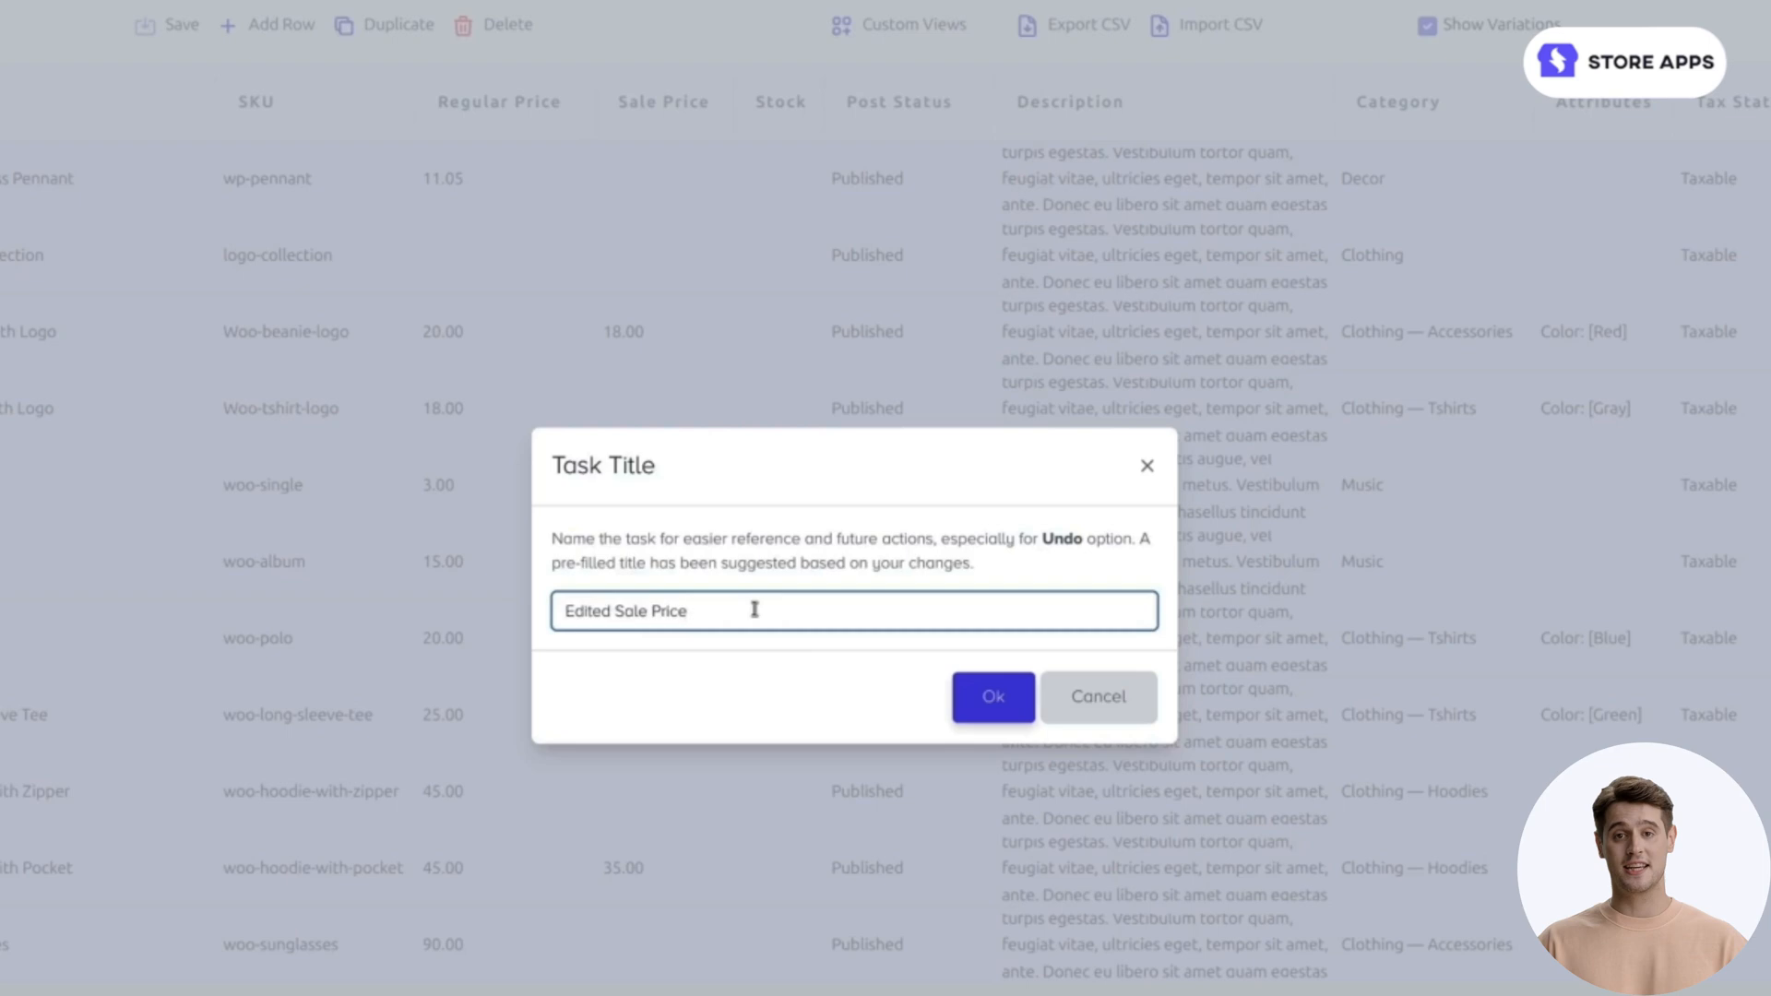
mouse_move(849, 604)
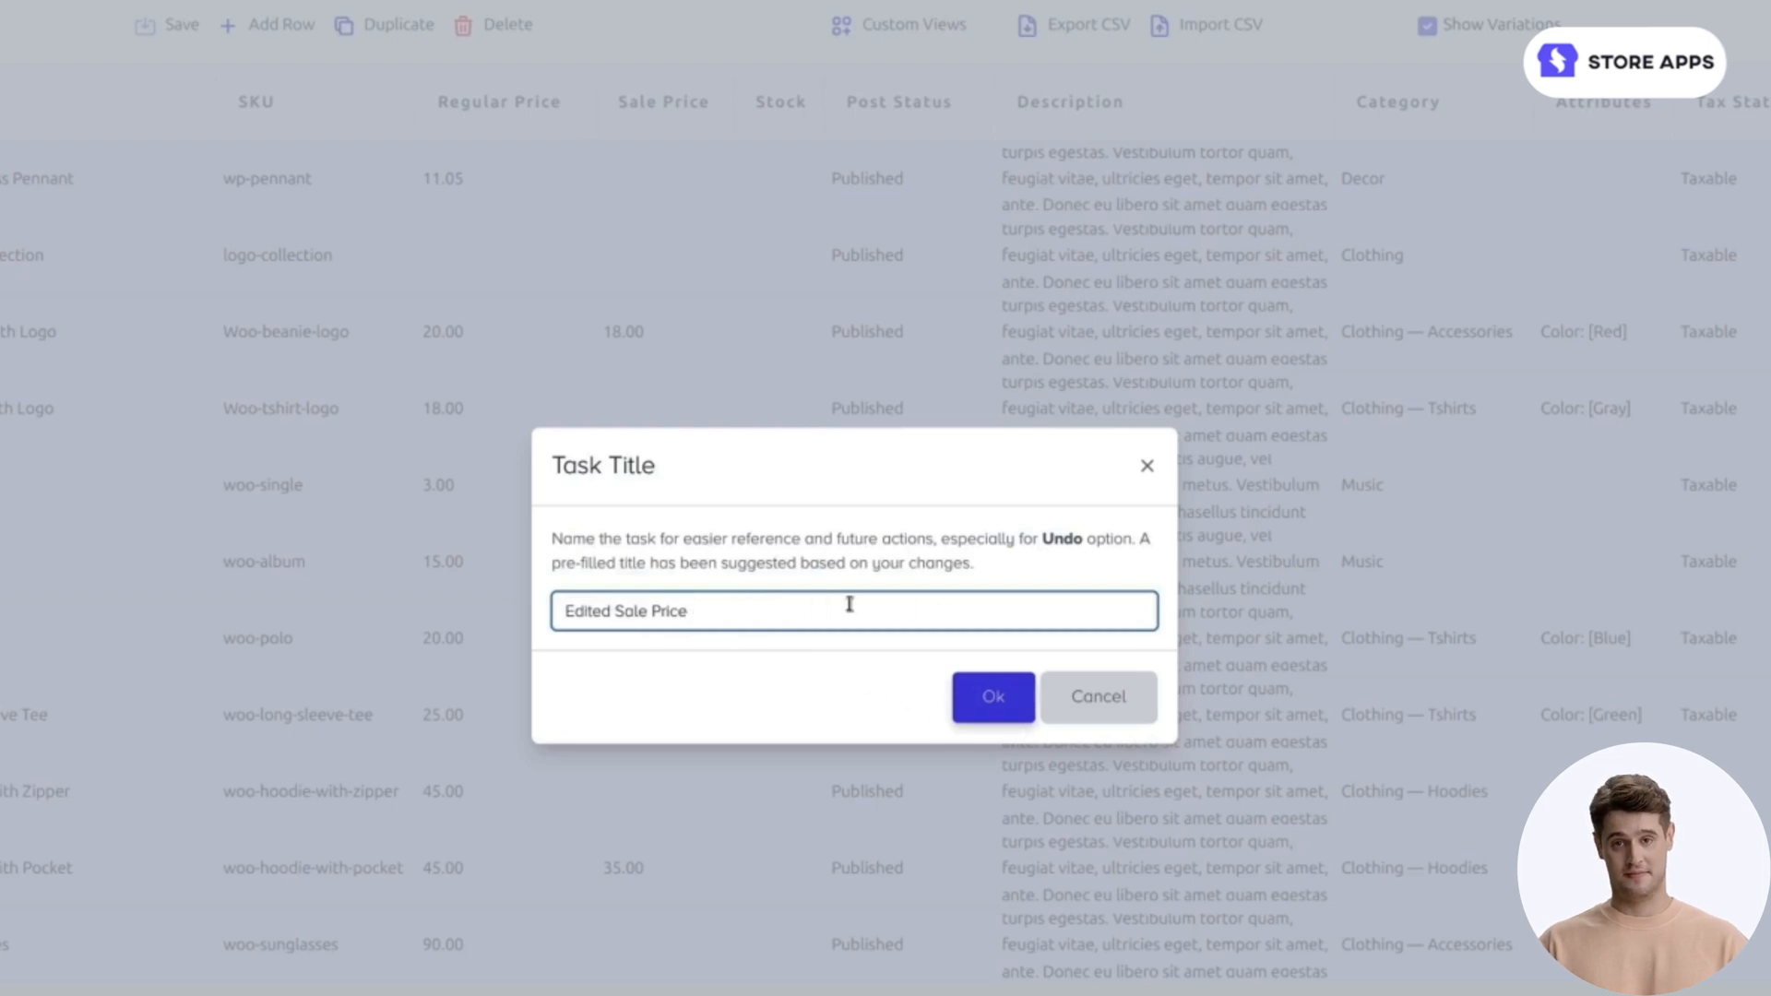
Step: Title the task 'Edited Sale Price - slash down by 50%' and run it
text(- slash)
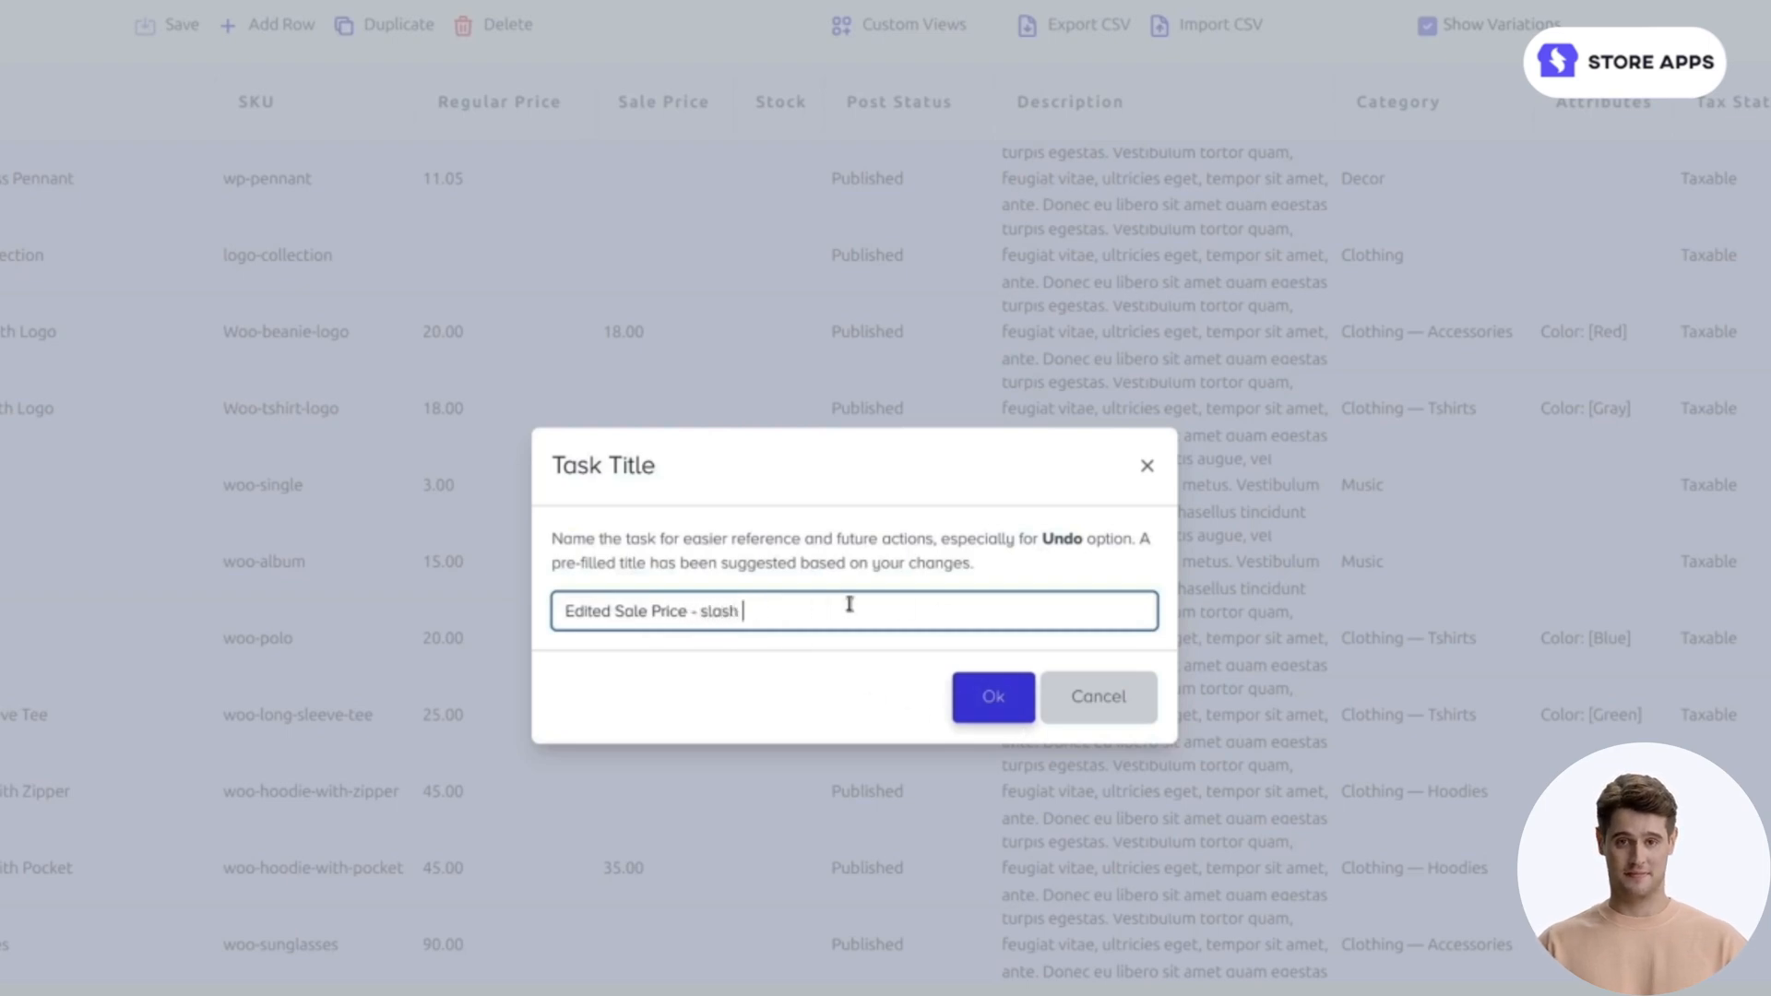
text(down by)
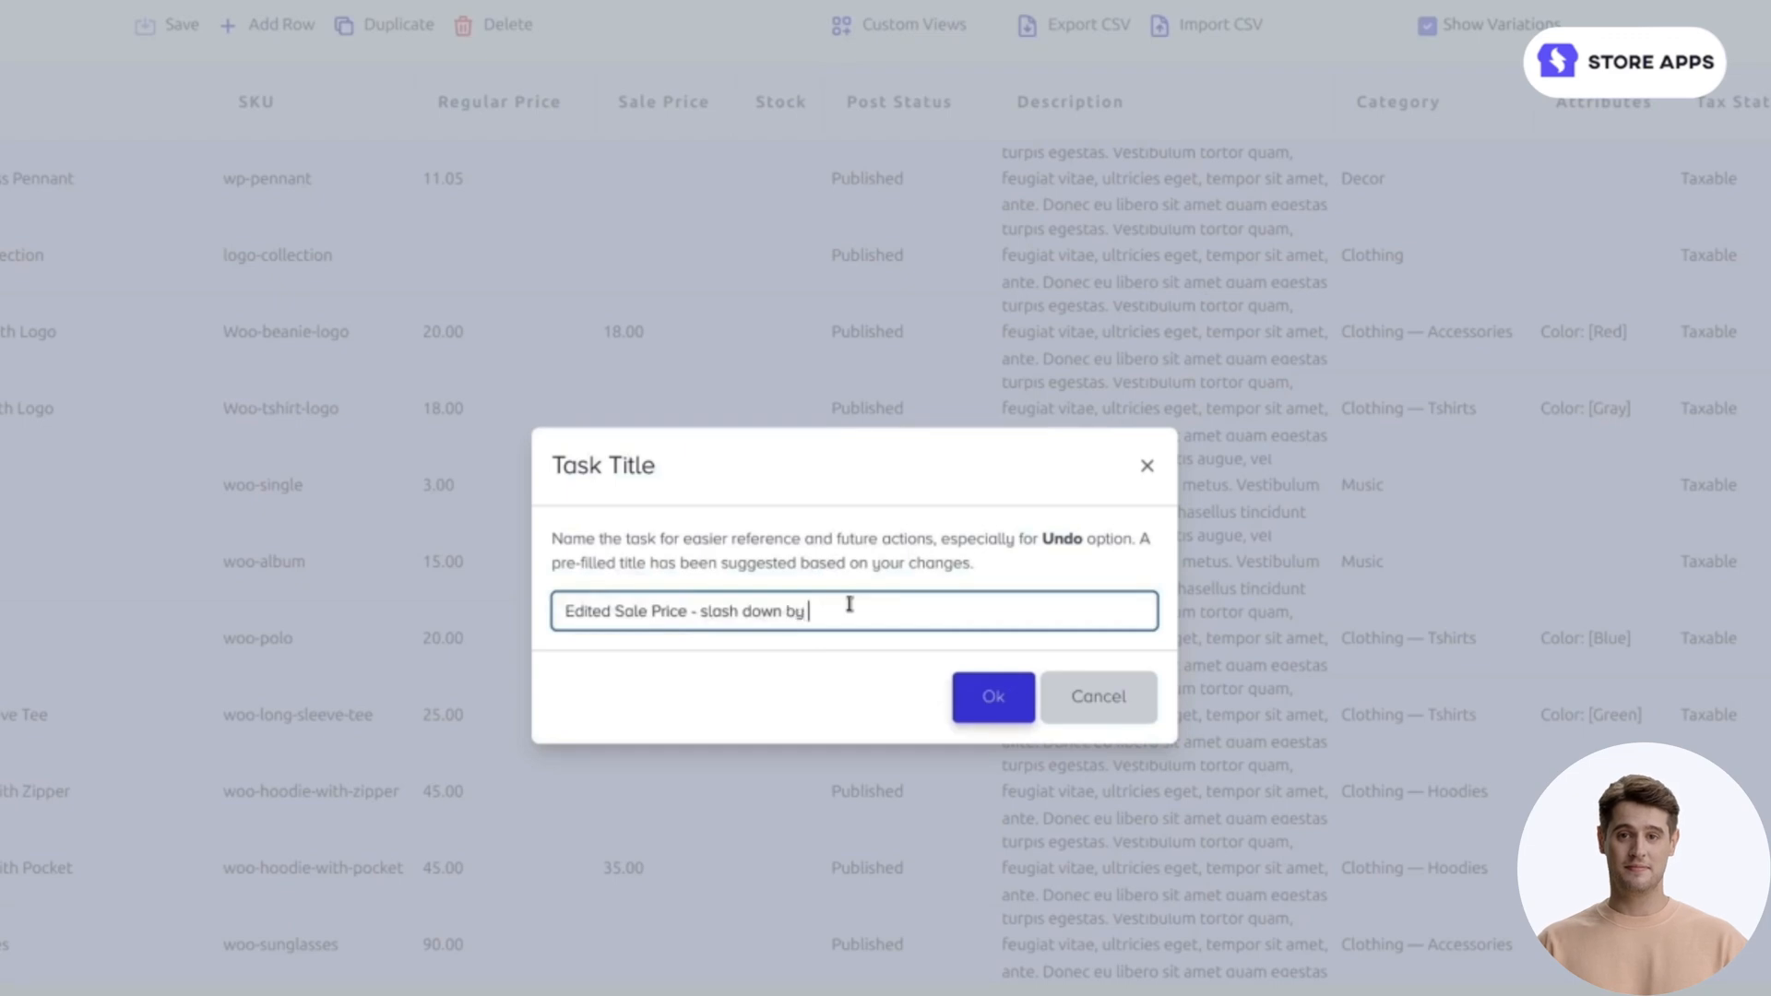
text(50%)
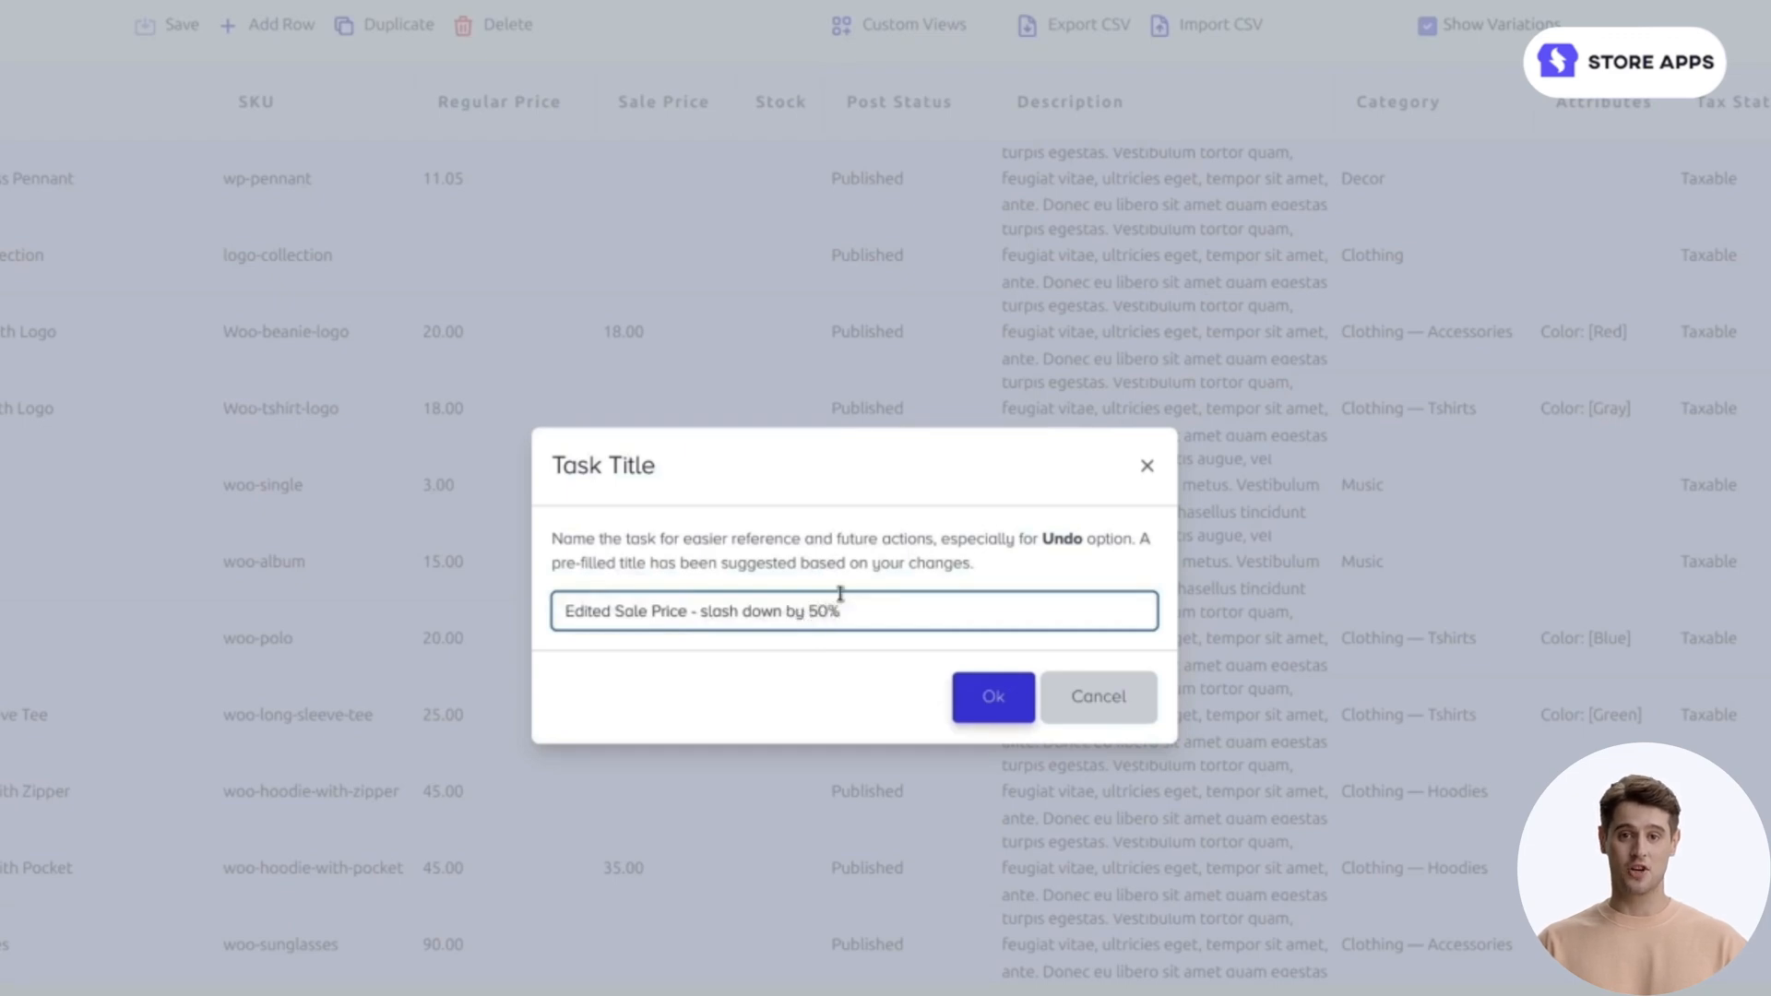
click(991, 696)
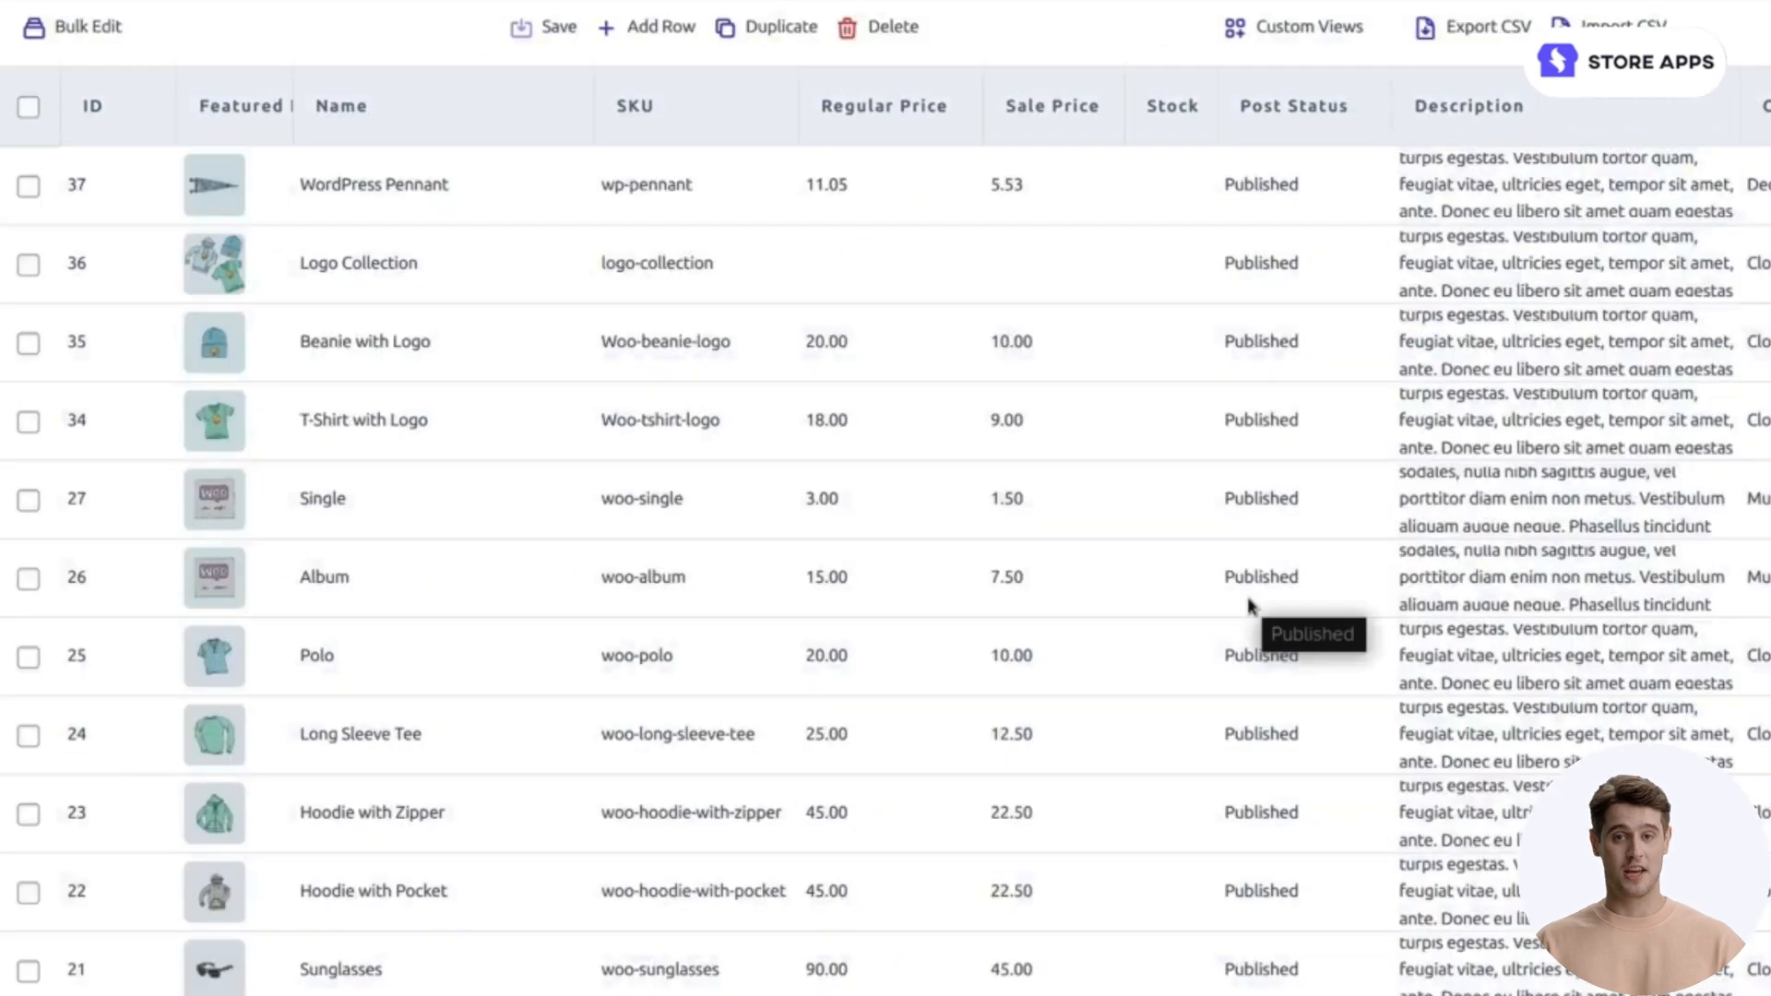
mouse_move(1062, 255)
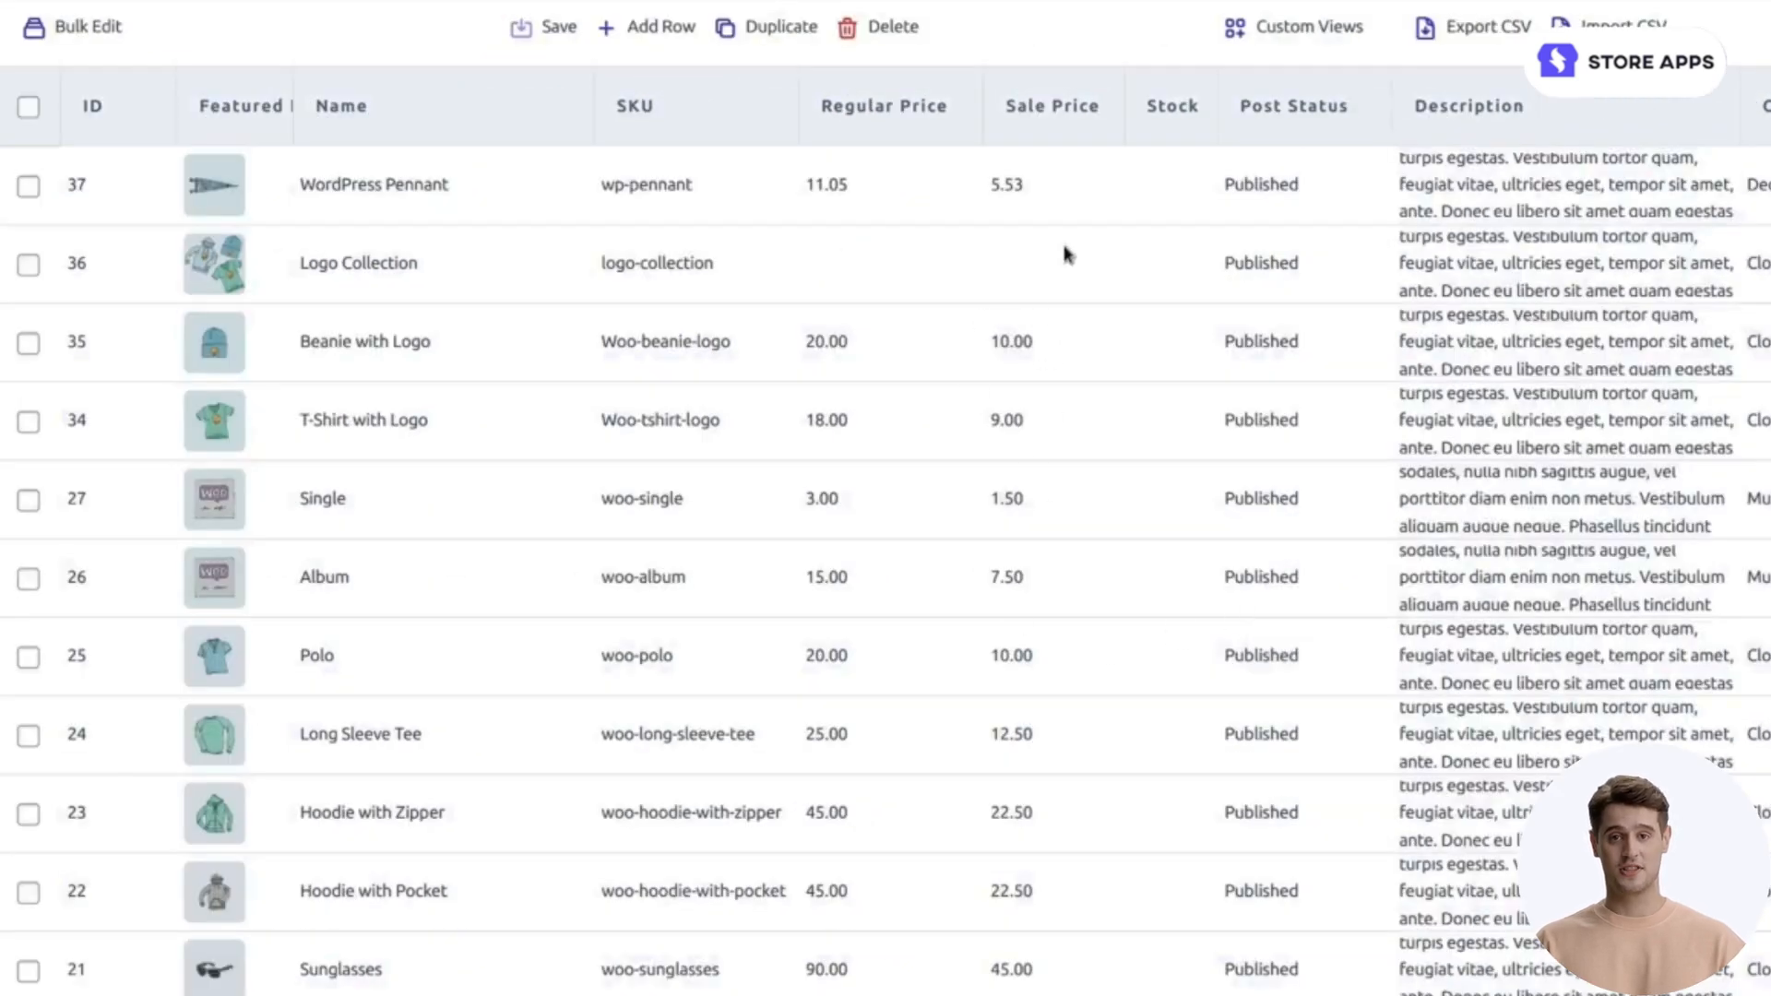
mouse_move(1091, 367)
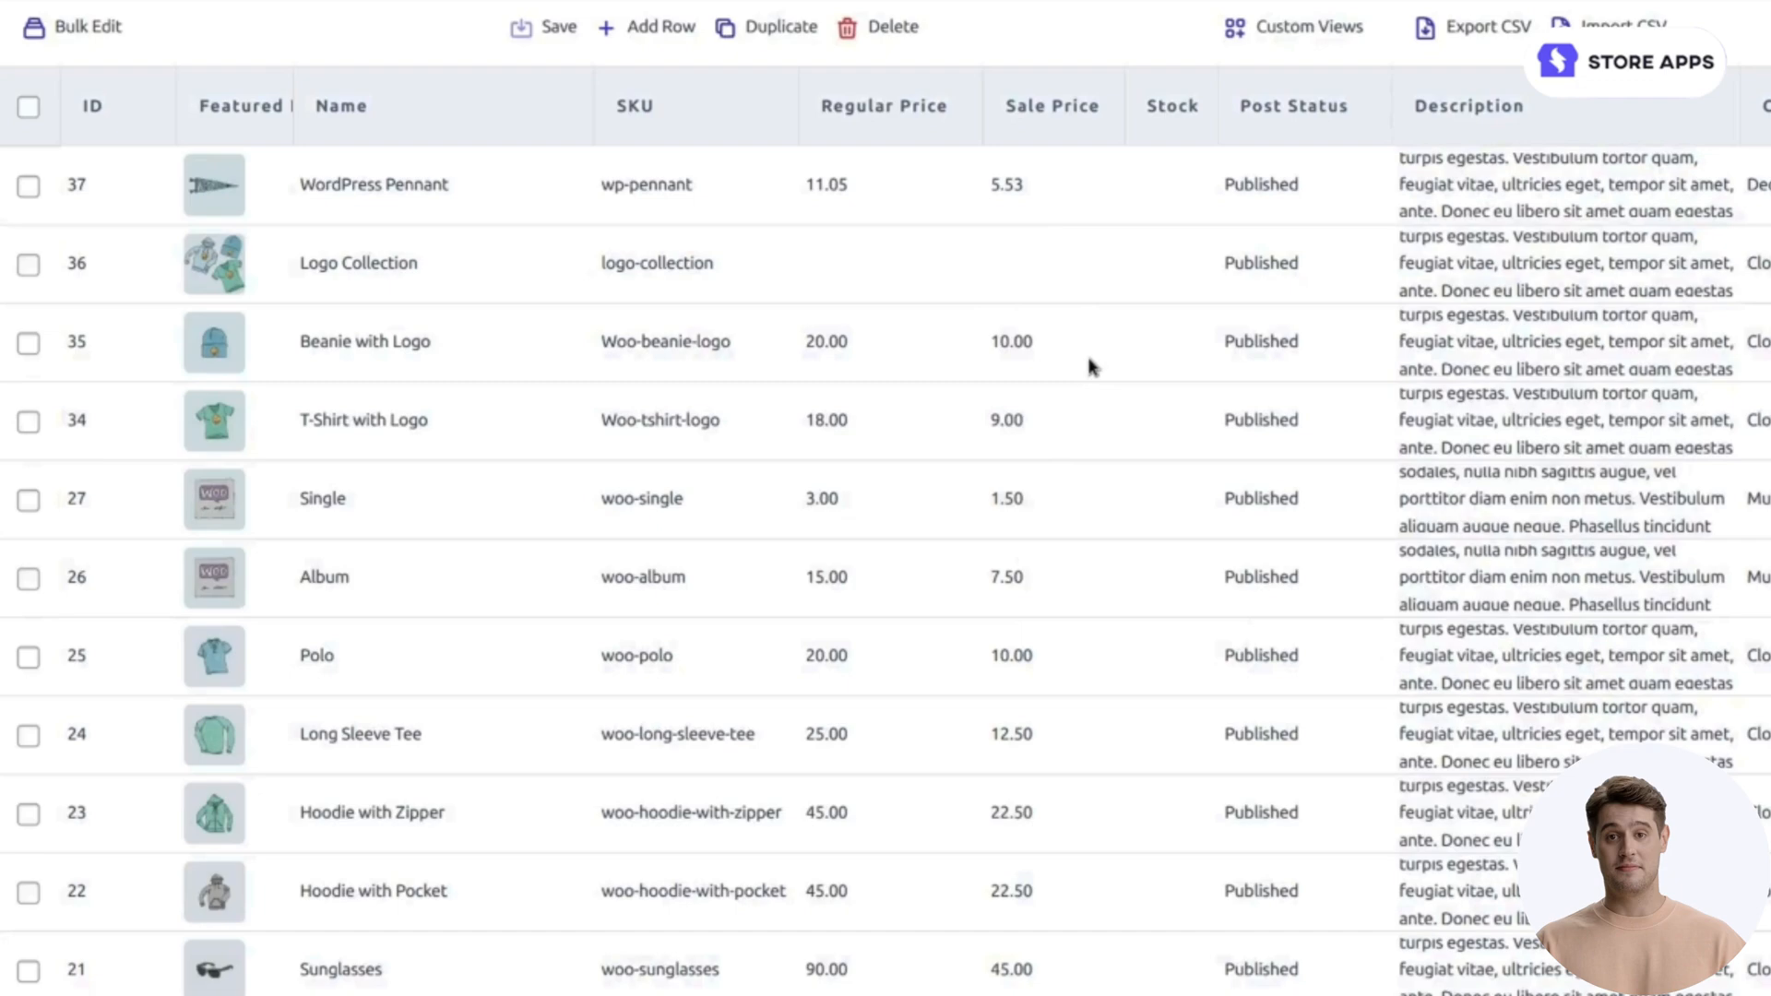
scroll(right, 3)
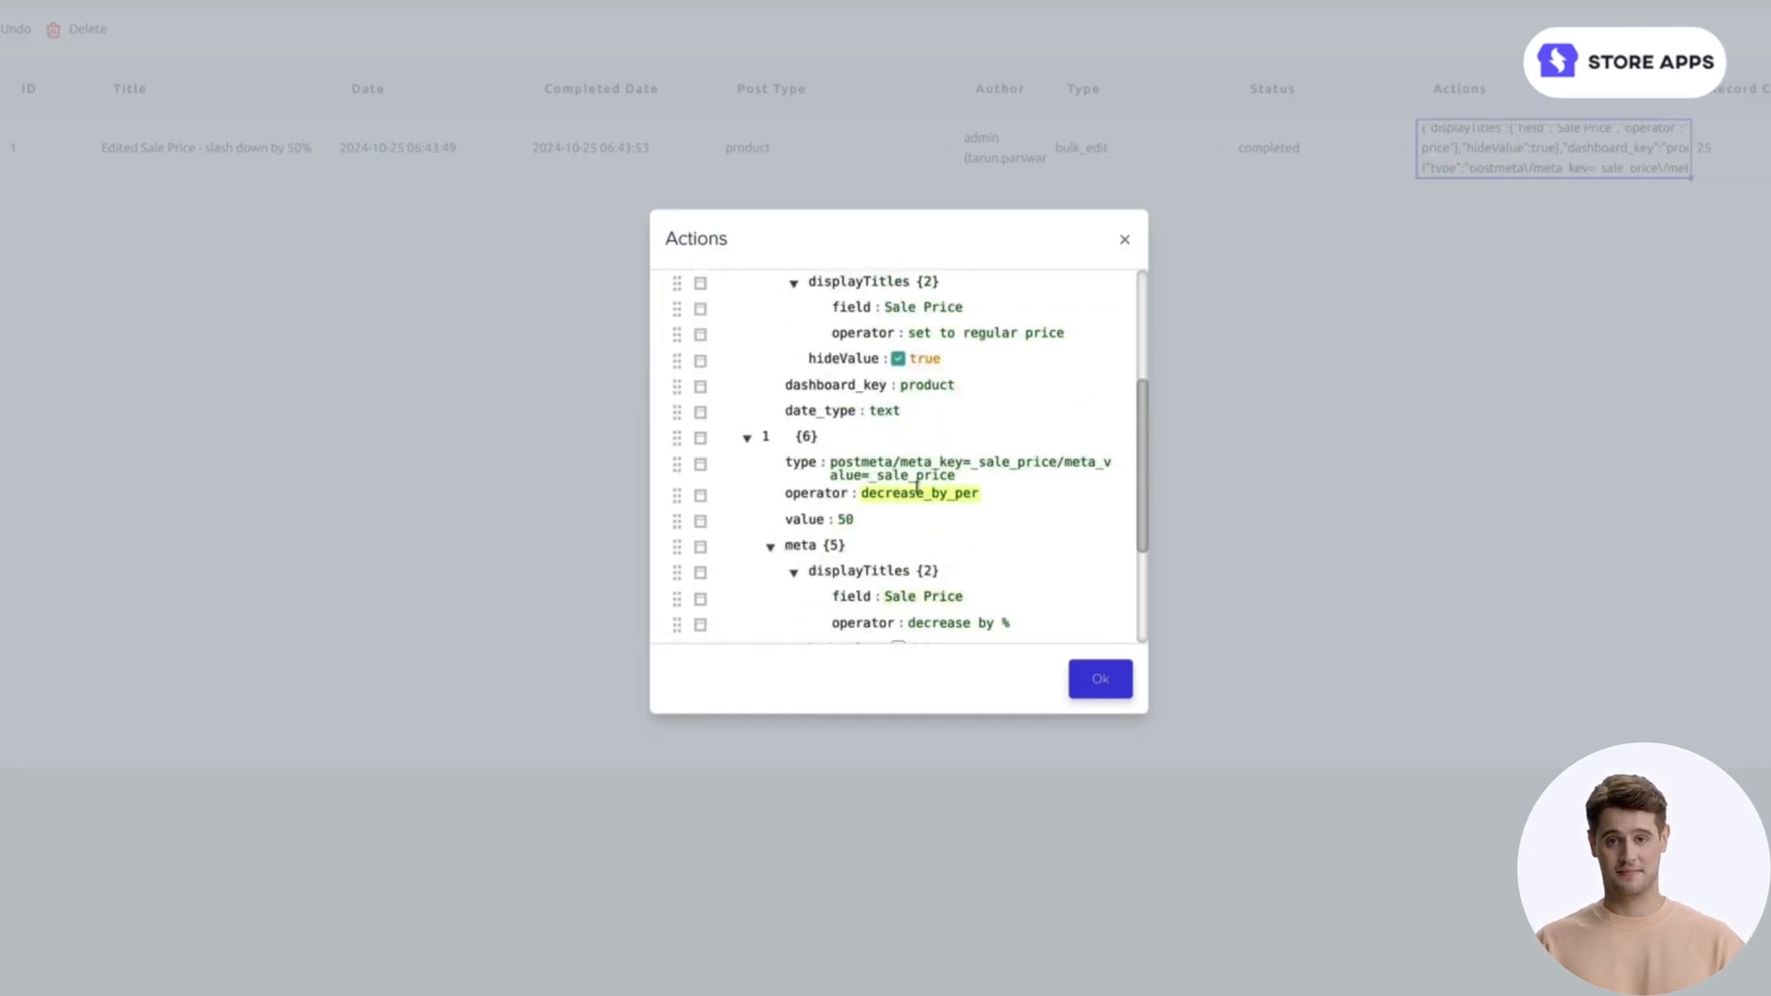
Step: Scroll the tasks list to view the 'Edited Sale Price - slash down by 50%' task
scroll(down, 3)
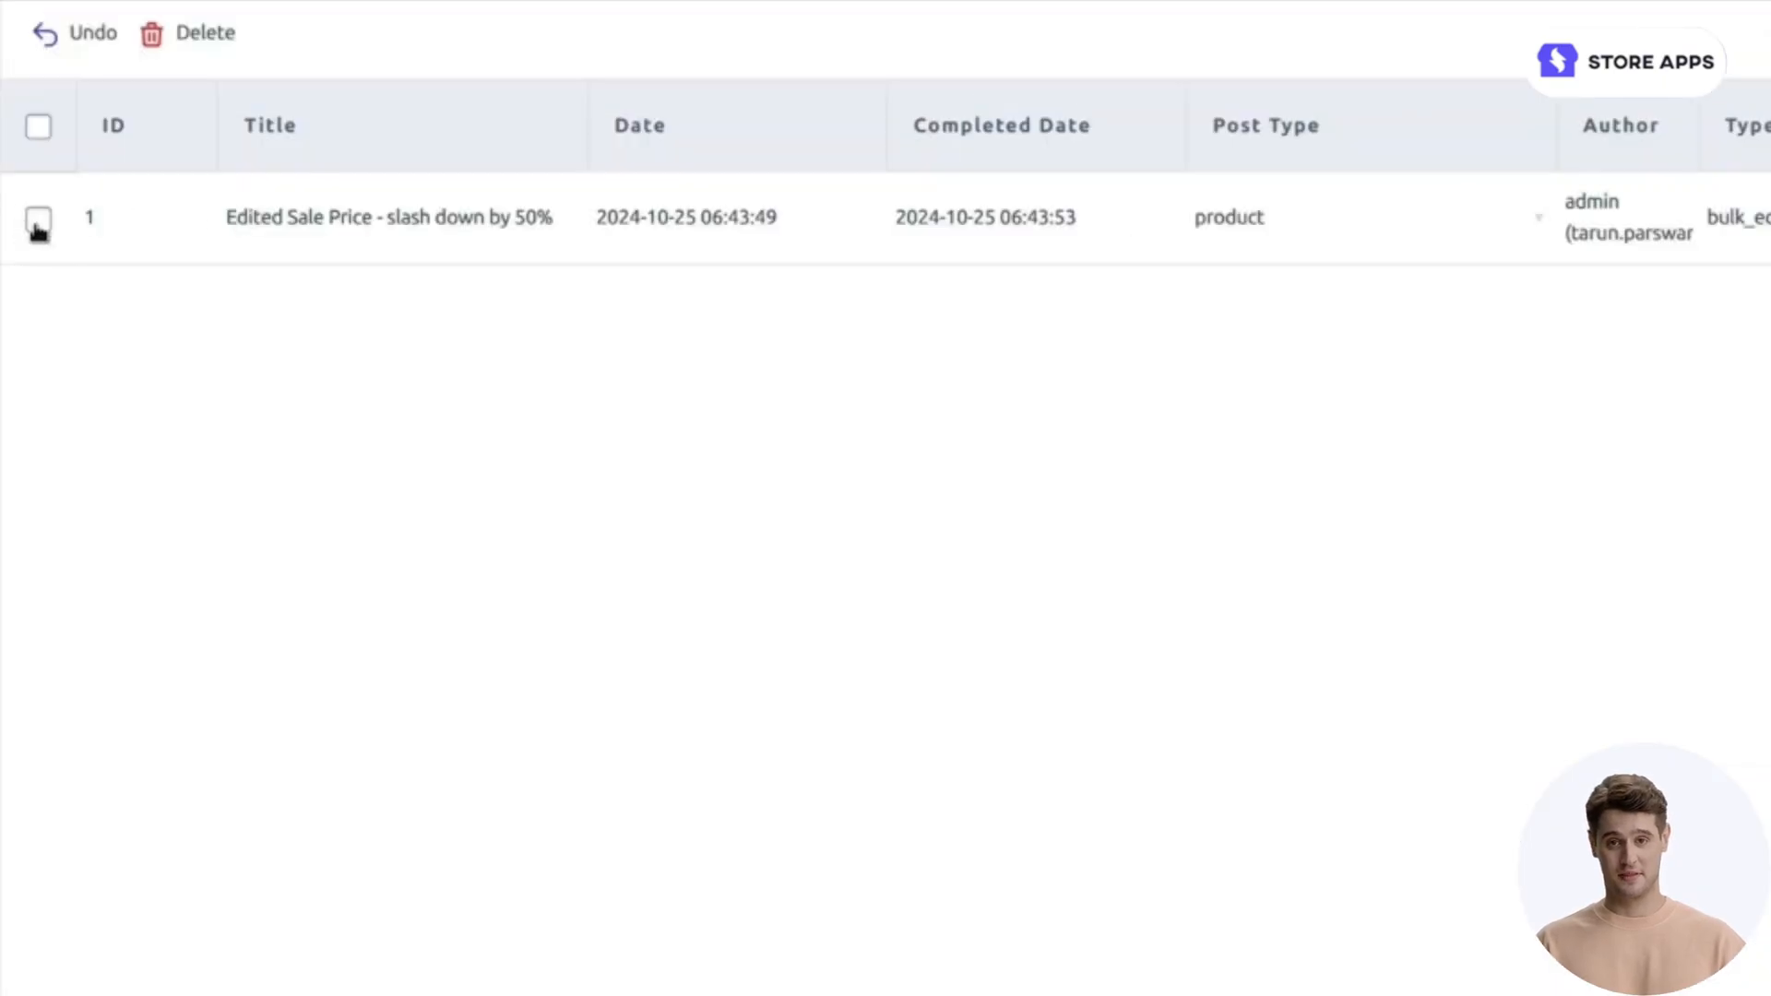
Step: Undo the sale price task, confirm, and let the undo continue in the background
click(90, 33)
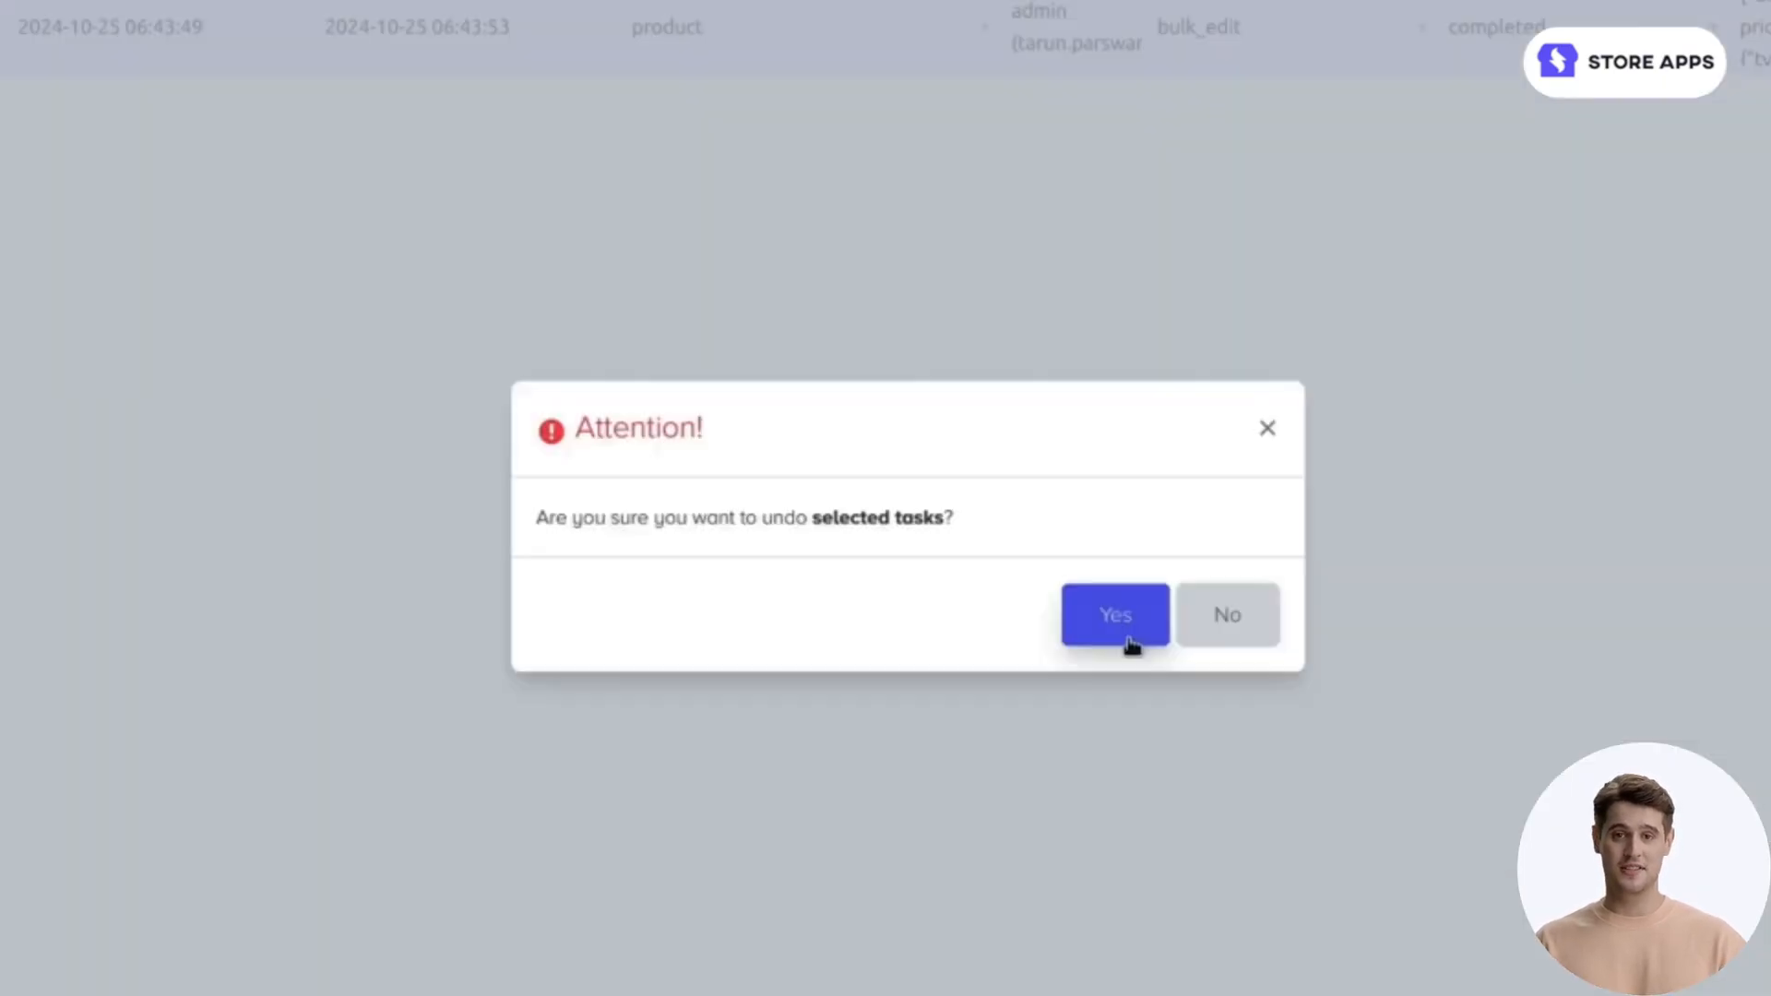
click(1113, 615)
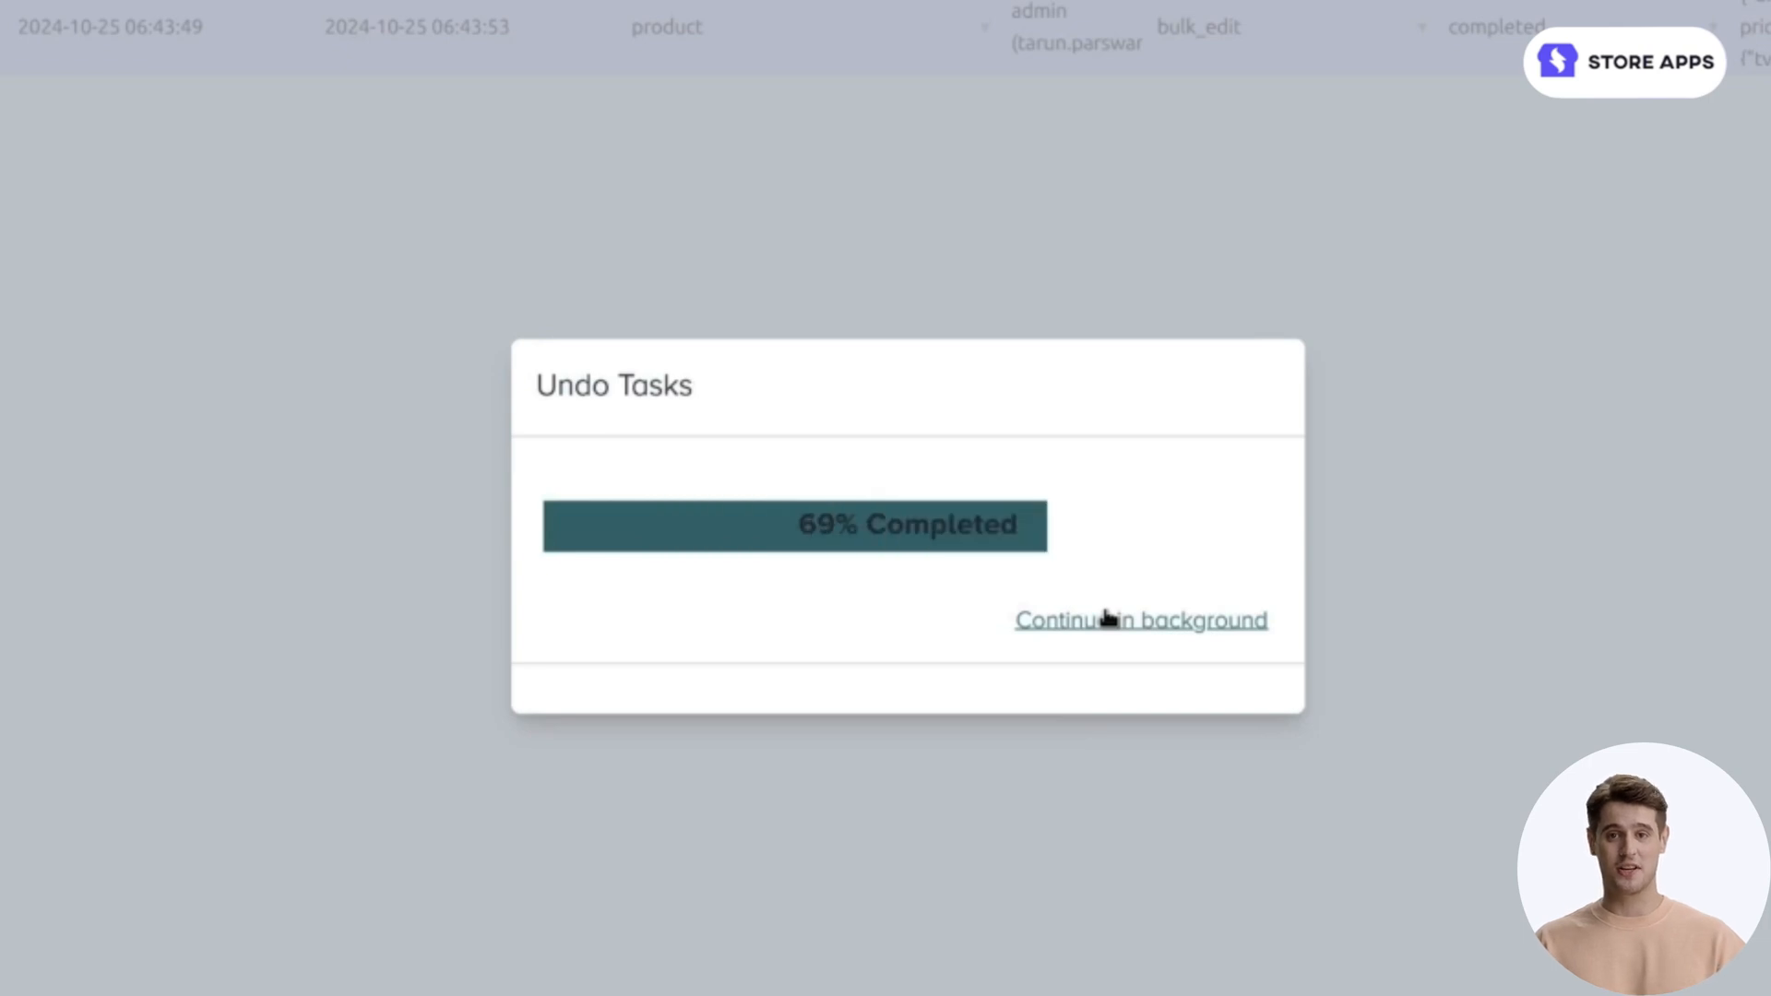
click(1140, 619)
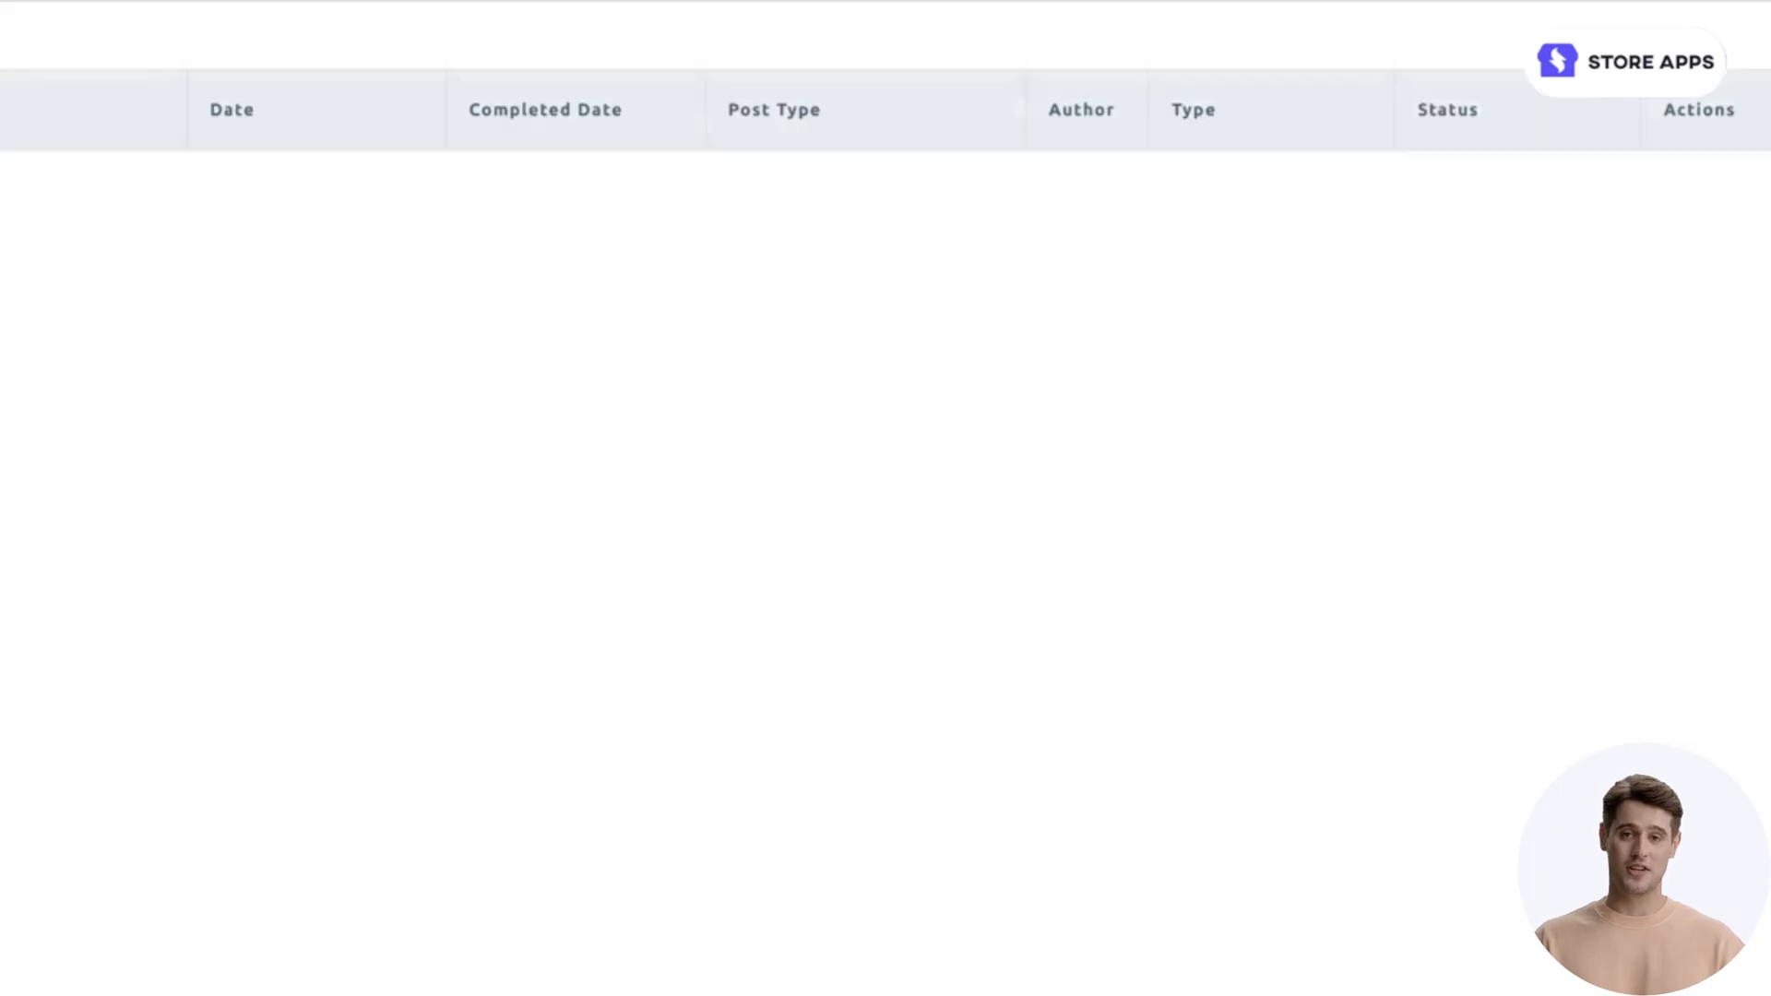